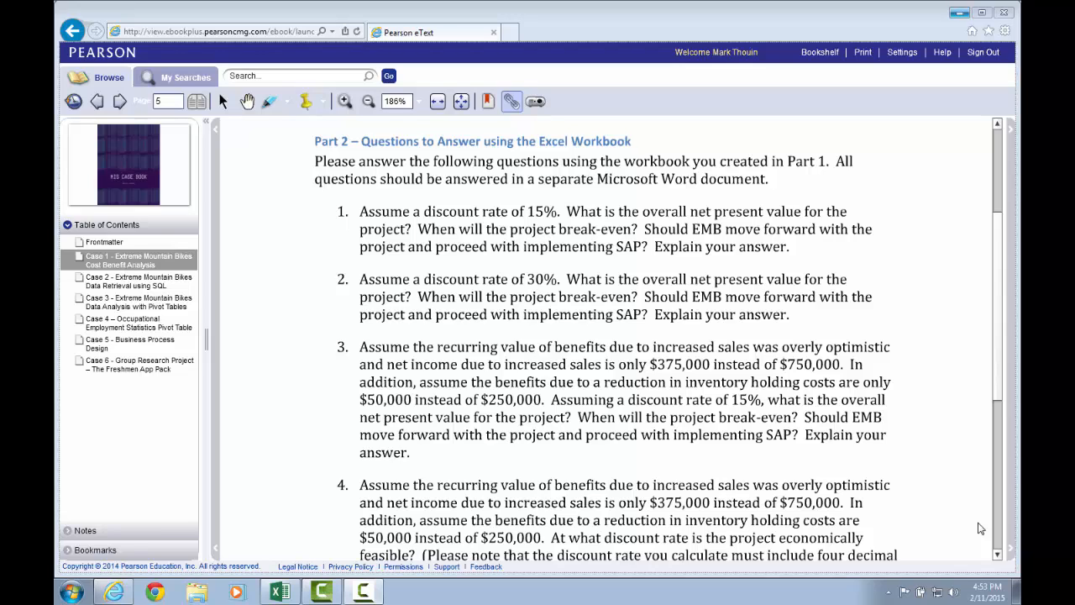
{"action": "mouse_move", "coordinate": [690, 269]}
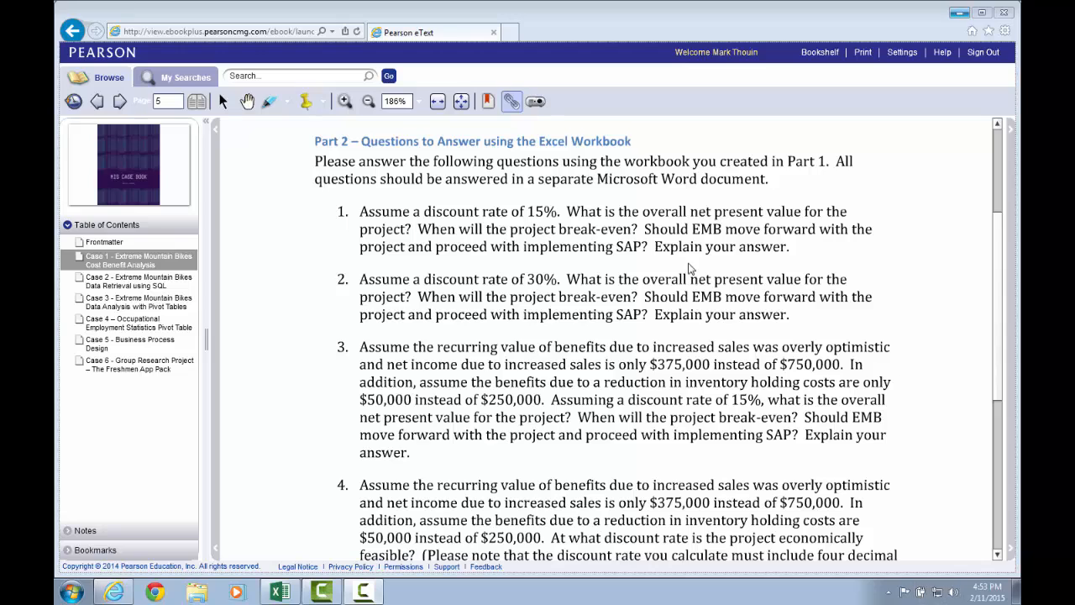
{"action": "mouse_move", "coordinate": [575, 243]}
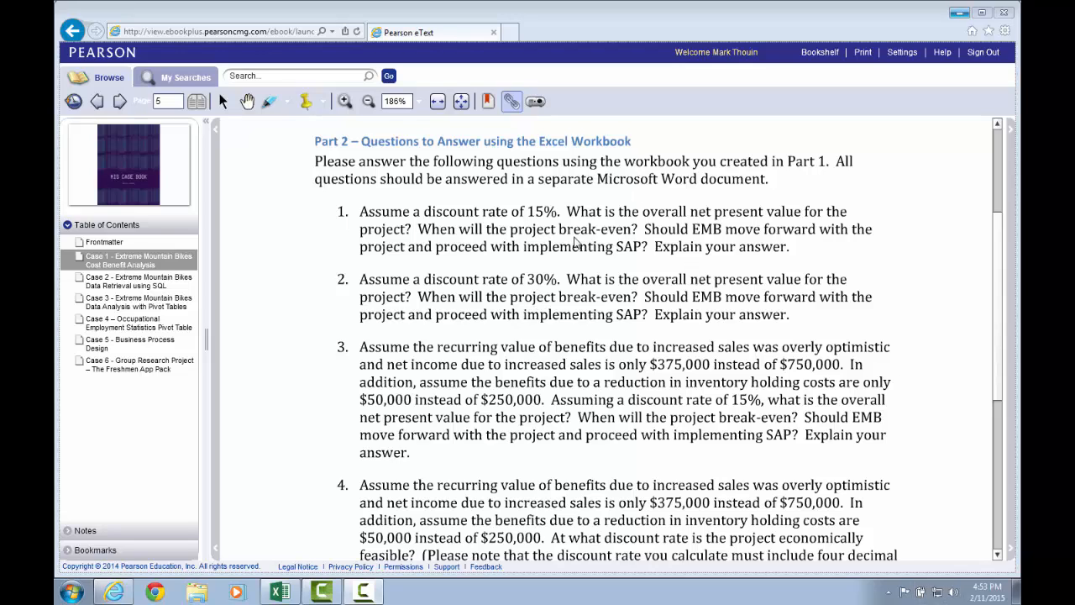
{"action": "mouse_move", "coordinate": [635, 423]}
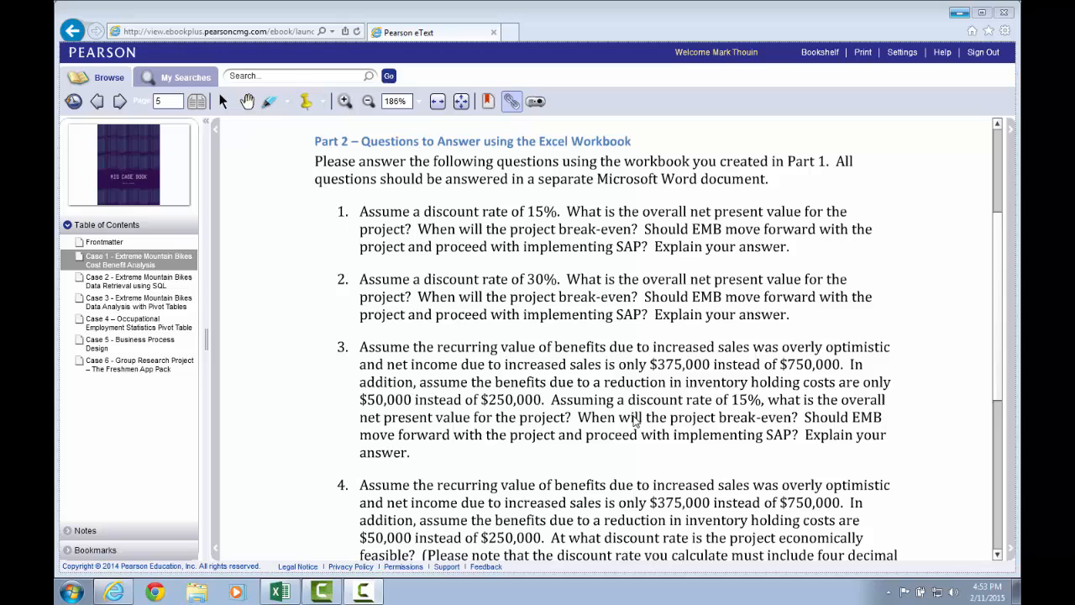
{"action": "mouse_move", "coordinate": [623, 392]}
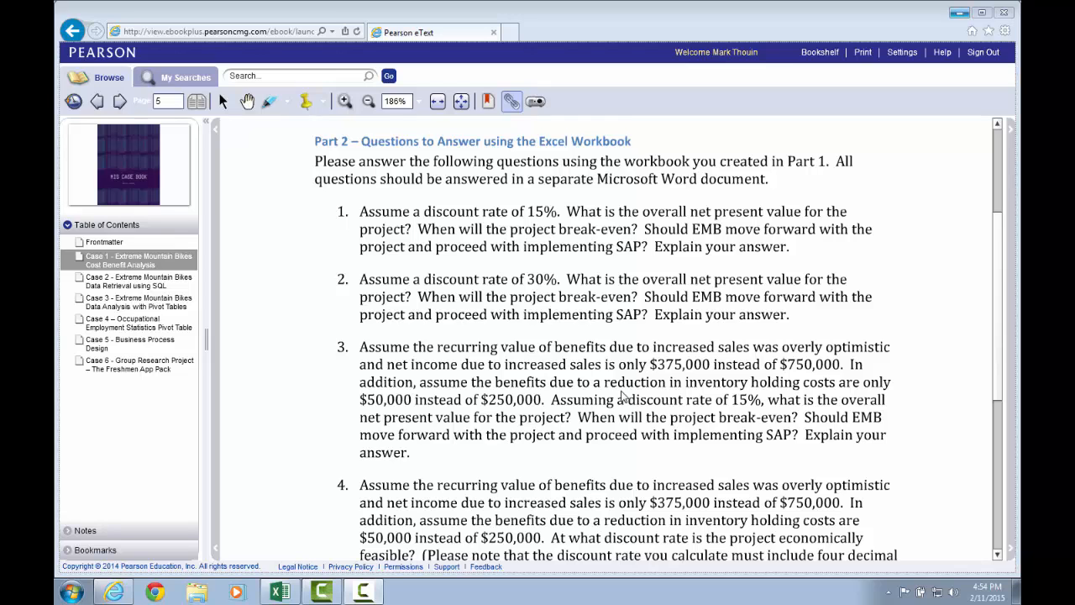
Step: Copy the CostBenefitAnalysis sheet, placing the copy before BreakEvenChart
{"action": "left_click", "coordinate": [279, 592]}
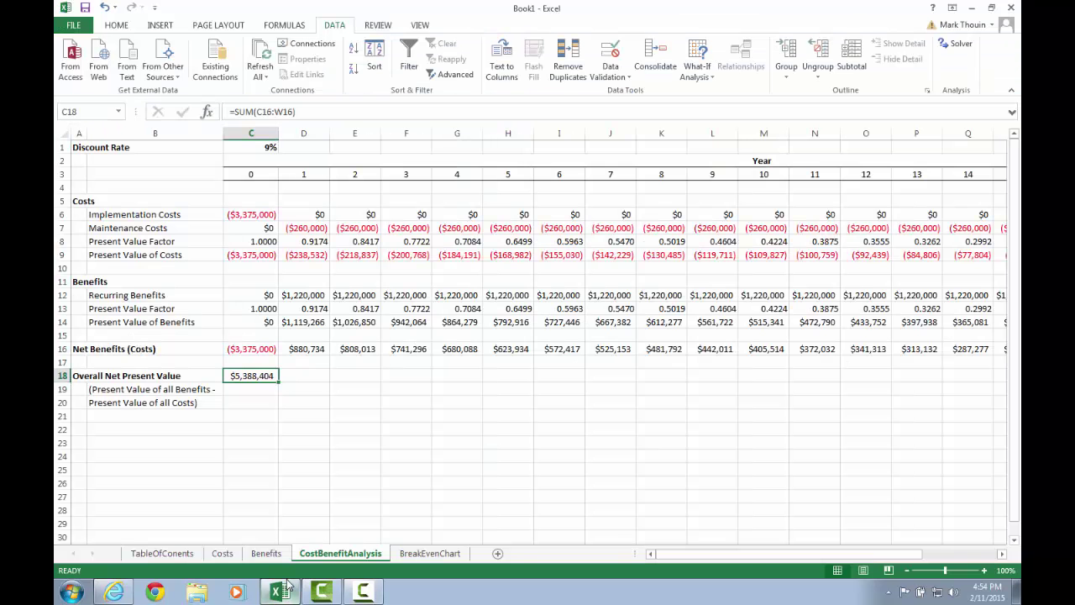
{"action": "mouse_move", "coordinate": [349, 553]}
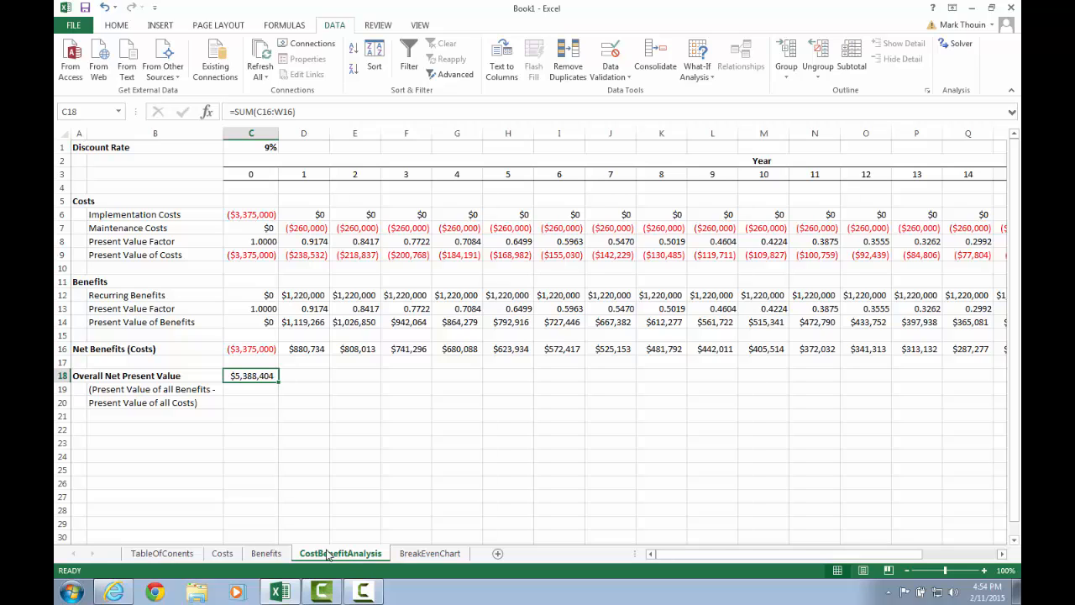
{"action": "mouse_move", "coordinate": [352, 561]}
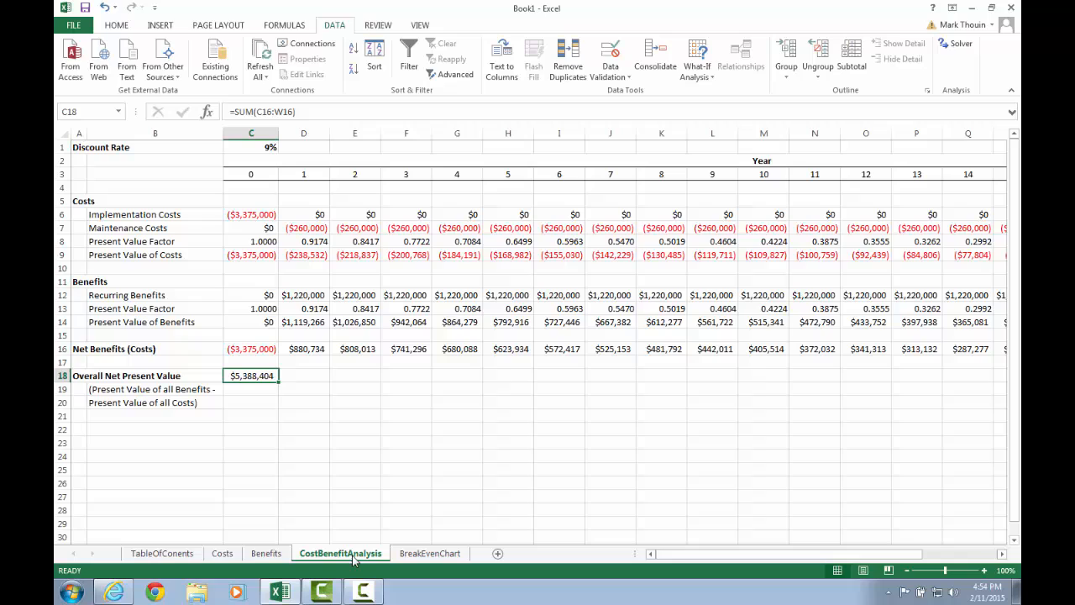
{"action": "mouse_move", "coordinate": [367, 460]}
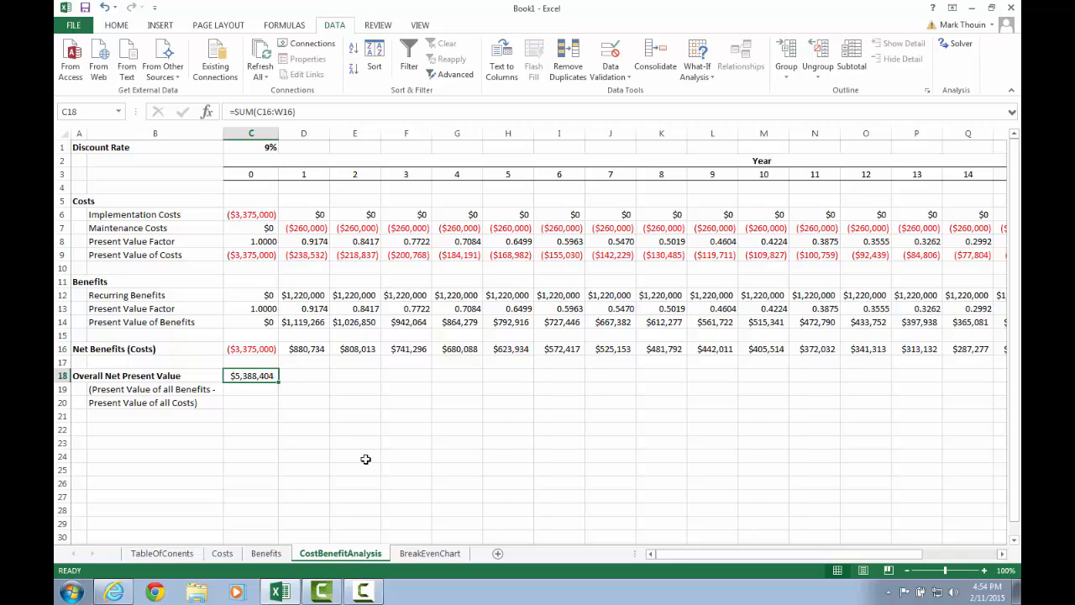
{"action": "right_click", "coordinate": [339, 553]}
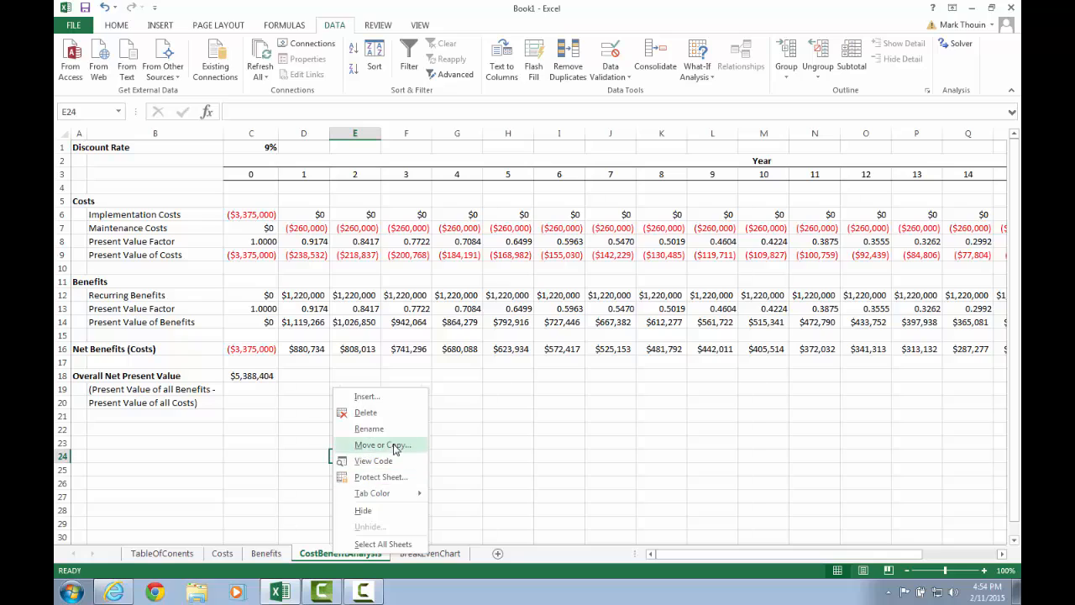
{"action": "left_click", "coordinate": [381, 444]}
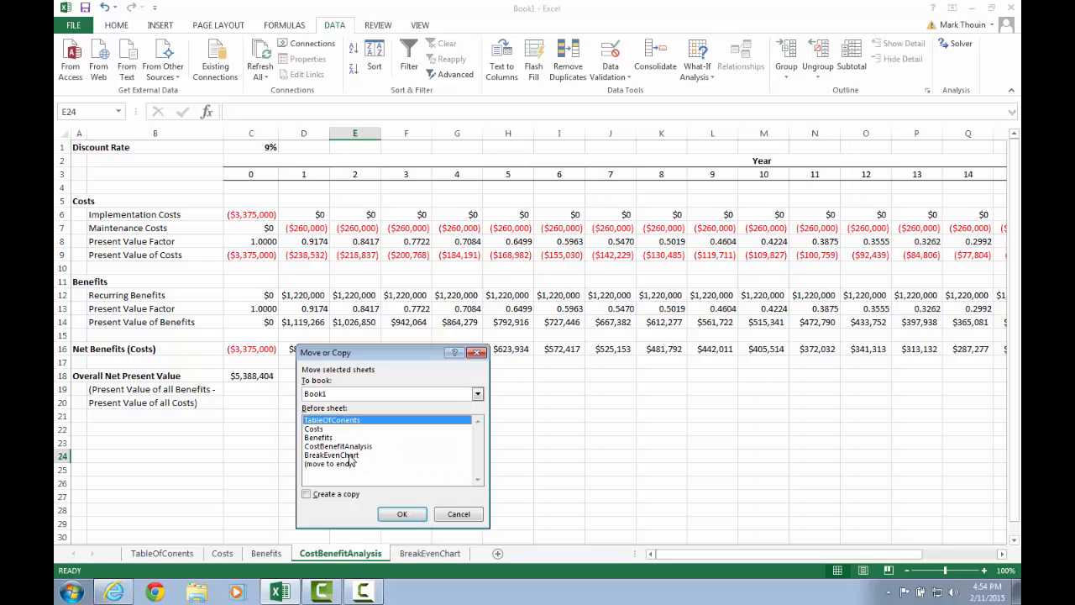
{"action": "left_click", "coordinate": [336, 453]}
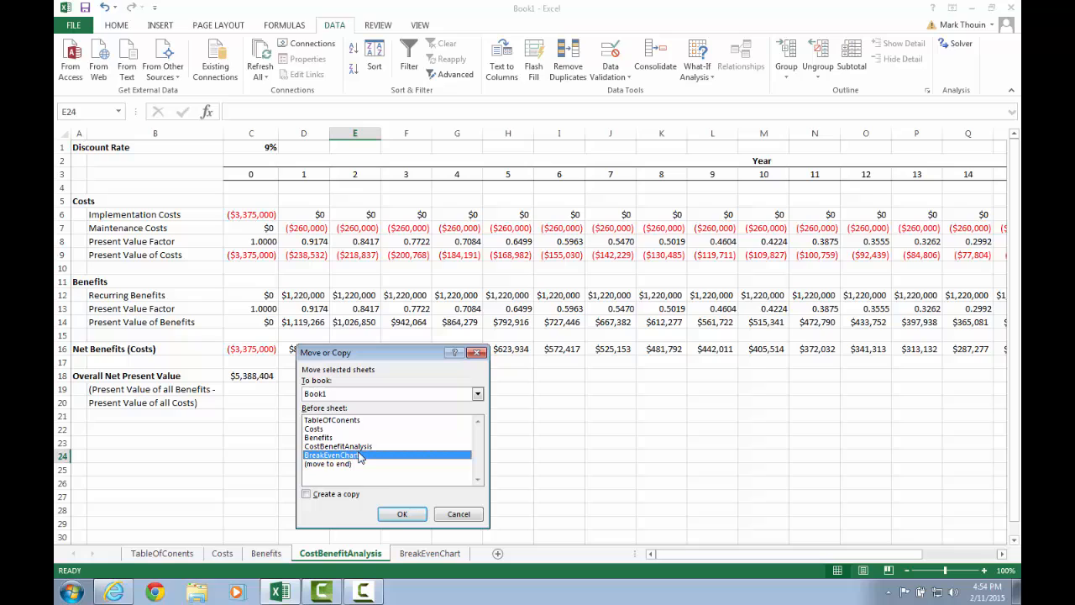
{"action": "left_click", "coordinate": [305, 494]}
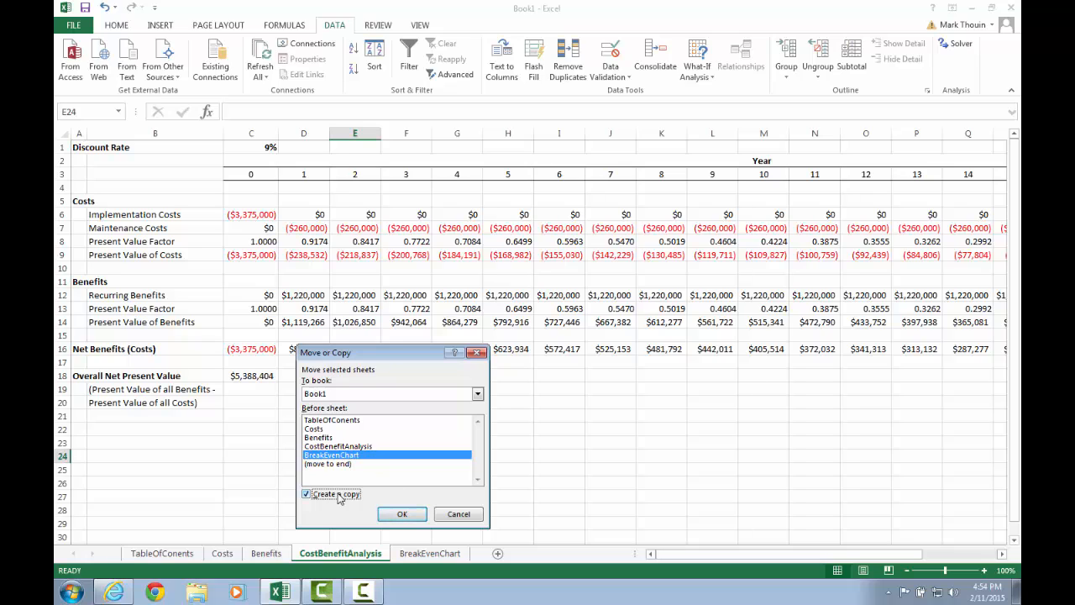
{"action": "left_click", "coordinate": [402, 514]}
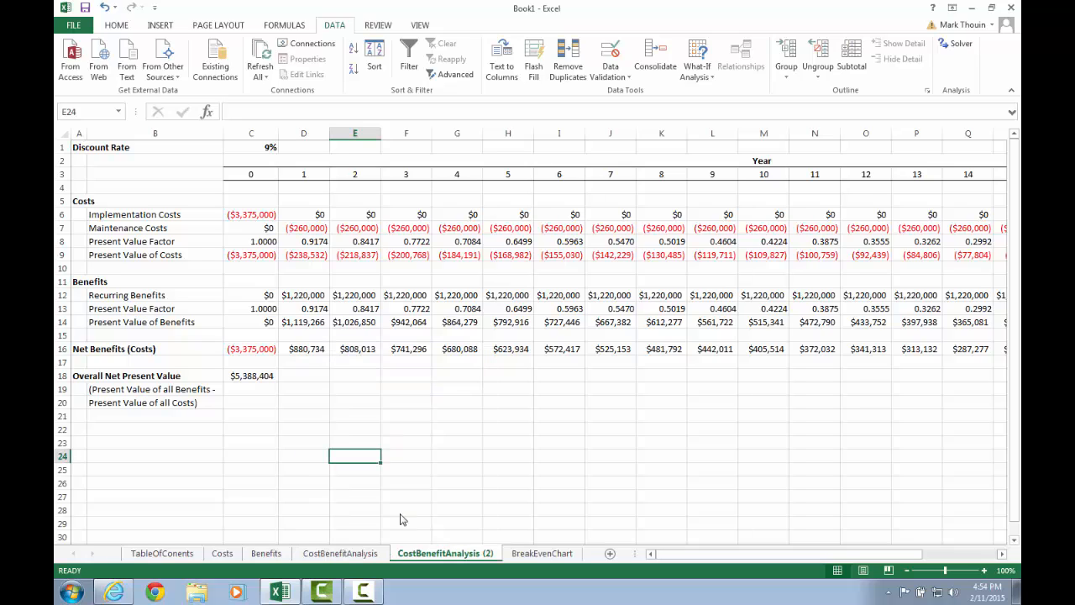
{"action": "mouse_move", "coordinate": [394, 561]}
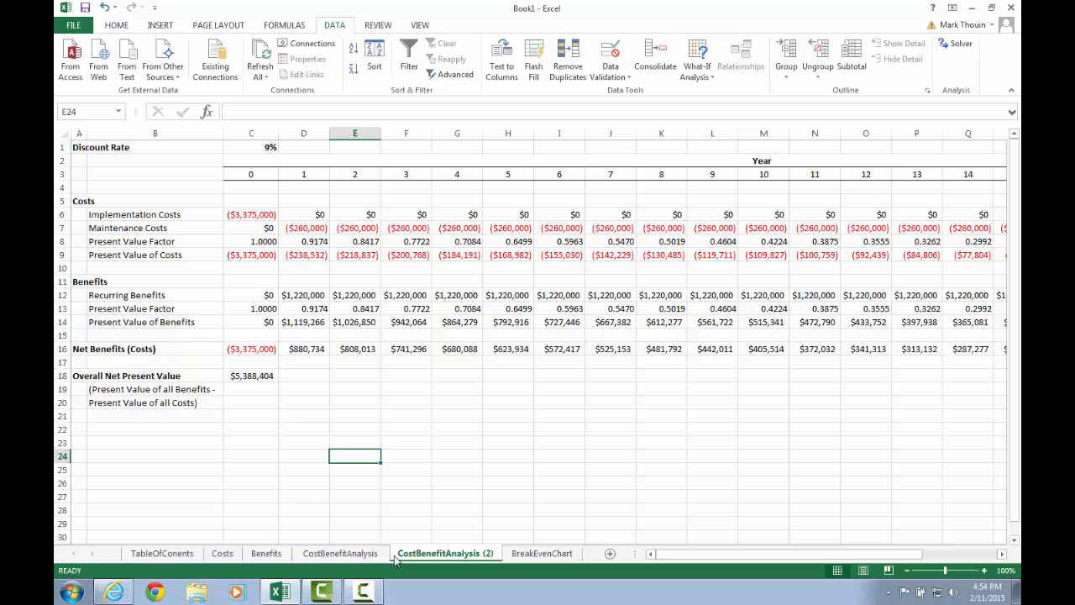
Step: Rename the original to CostBenefitAnalysisQ1 and the copy to CostBenefitAnalysisQ2
{"action": "left_click", "coordinate": [339, 553]}
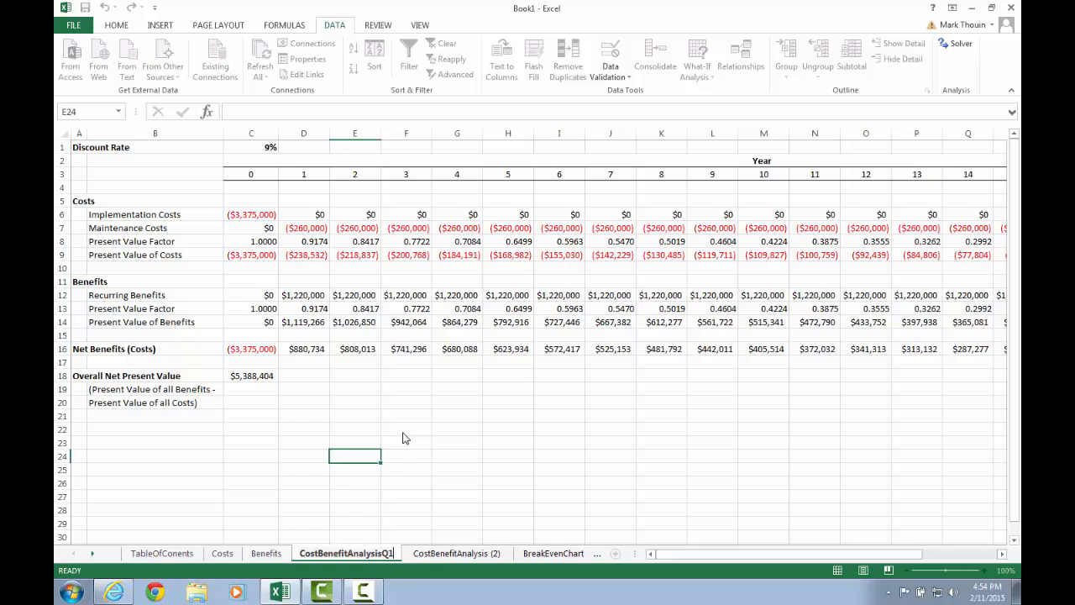
{"action": "right_click", "coordinate": [457, 553]}
{"action": "type", "text": "Q"}
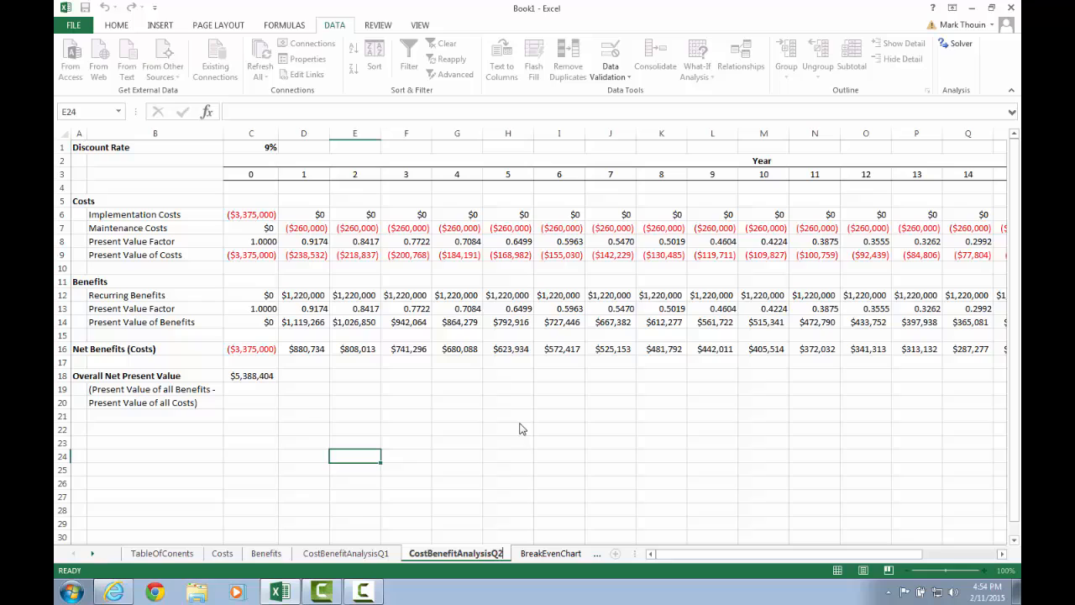
{"action": "left_click", "coordinate": [346, 553]}
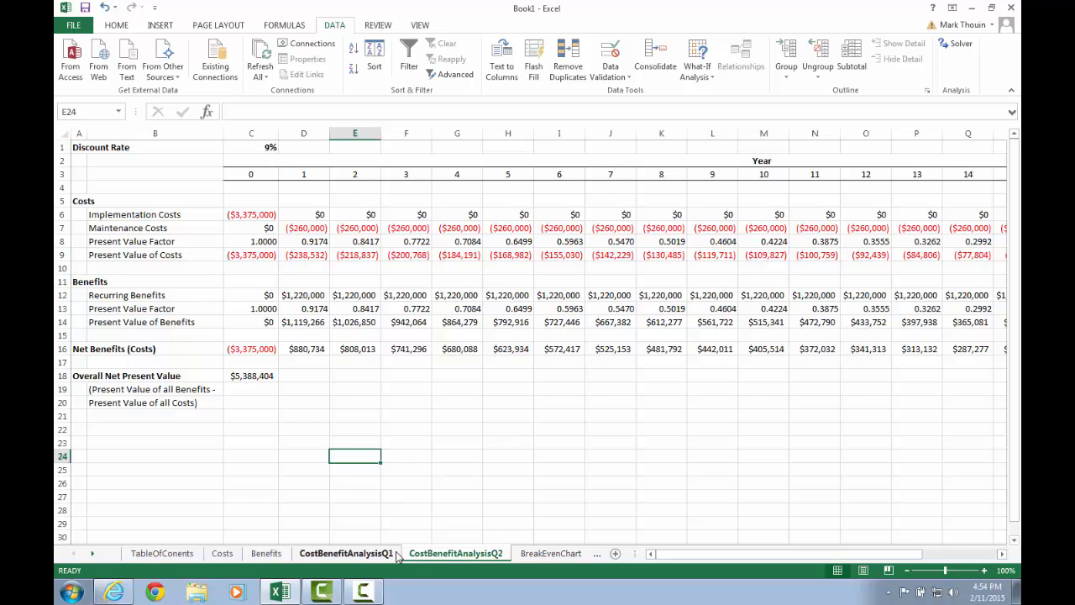
{"action": "left_click", "coordinate": [454, 553]}
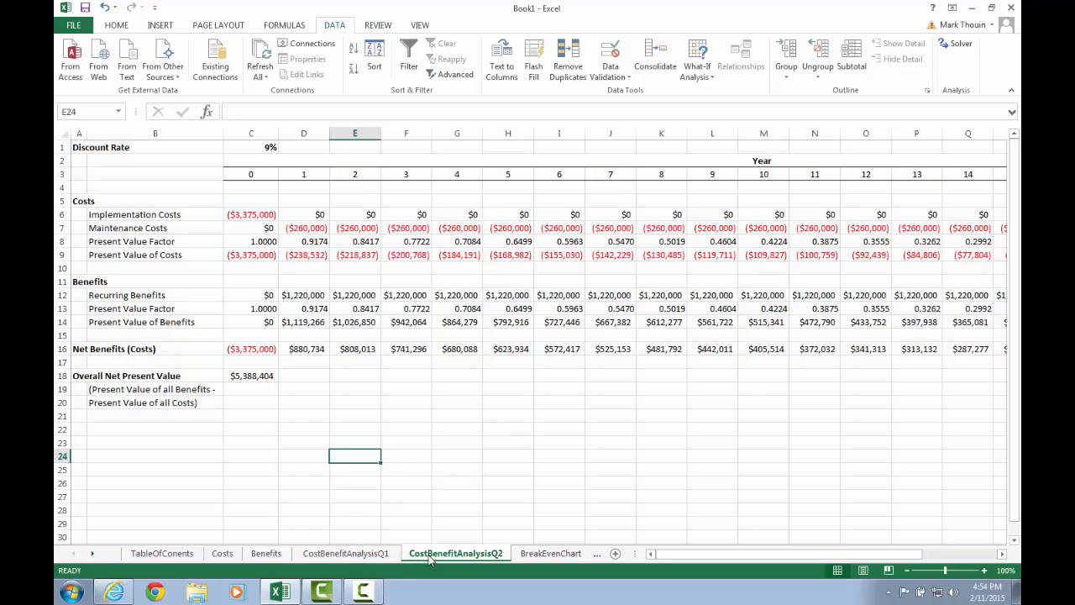
{"action": "right_click", "coordinate": [450, 553]}
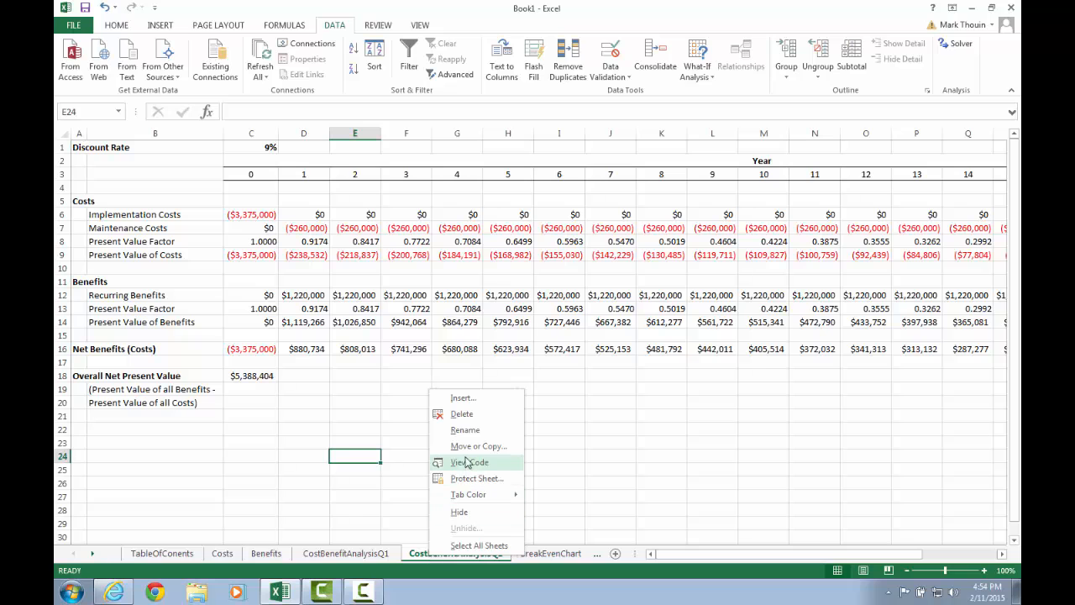
Step: Delete the CostBenefitAnalysisQ2 sheet and rename CostBenefitAnalysisQ1 back to CostBenefitAnalysis
{"action": "left_click", "coordinate": [462, 414]}
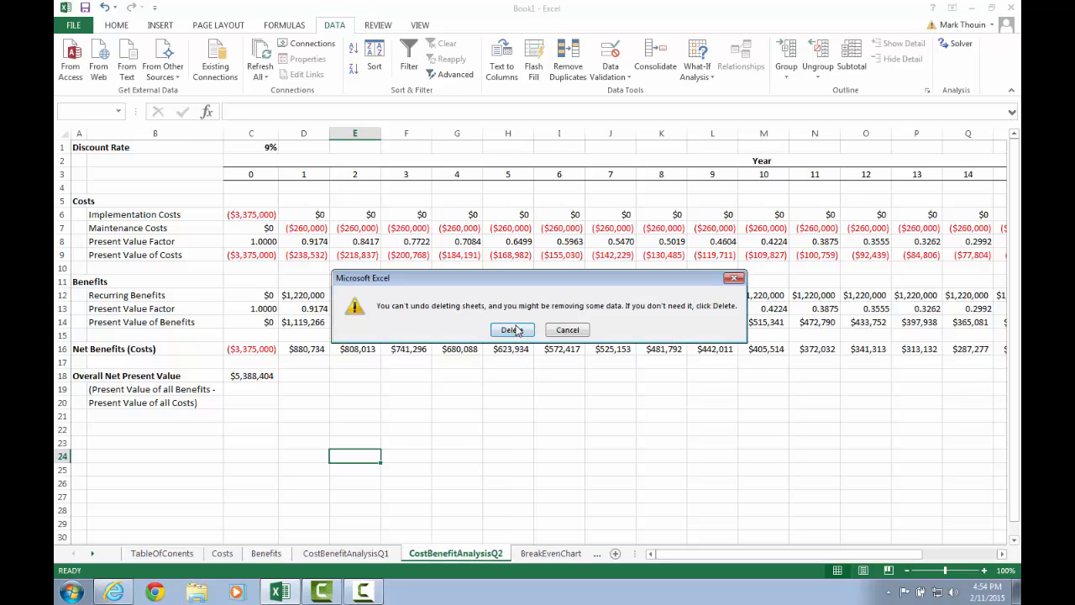
{"action": "left_click", "coordinate": [512, 329]}
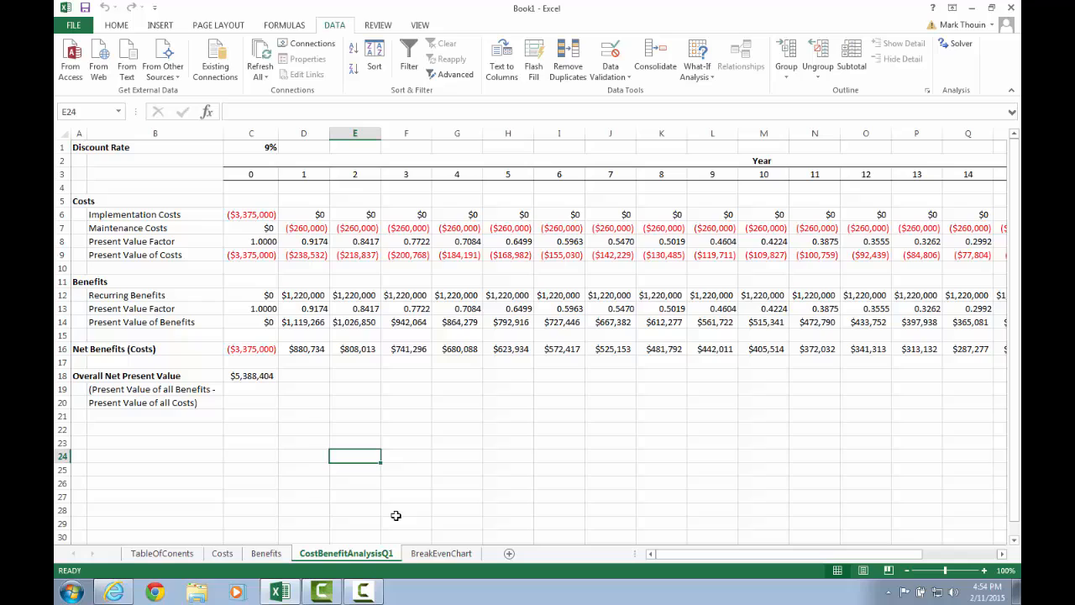
{"action": "right_click", "coordinate": [346, 553]}
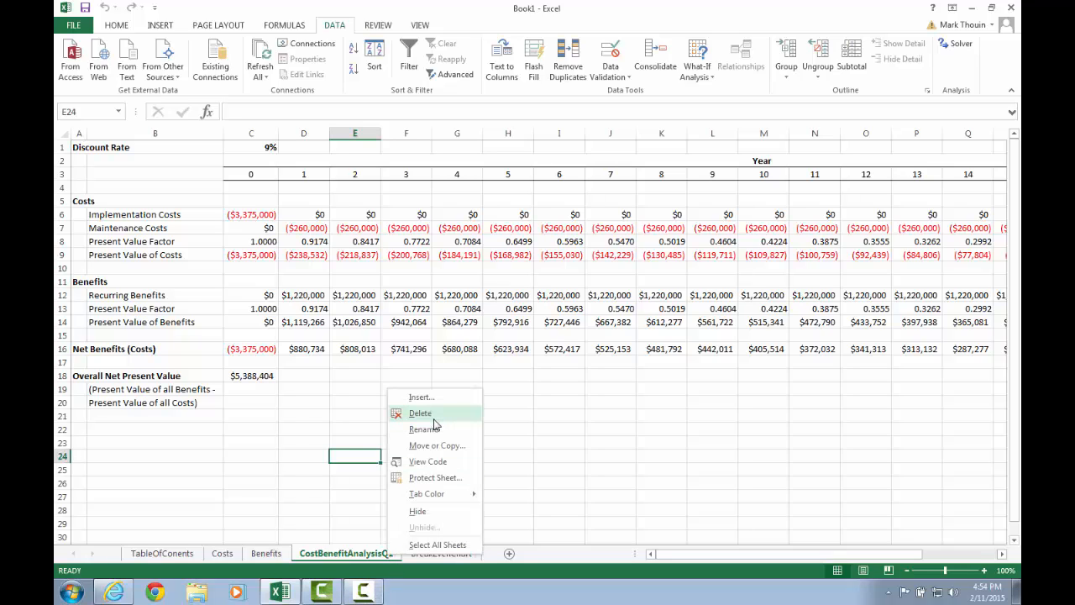
{"action": "mouse_move", "coordinate": [434, 430]}
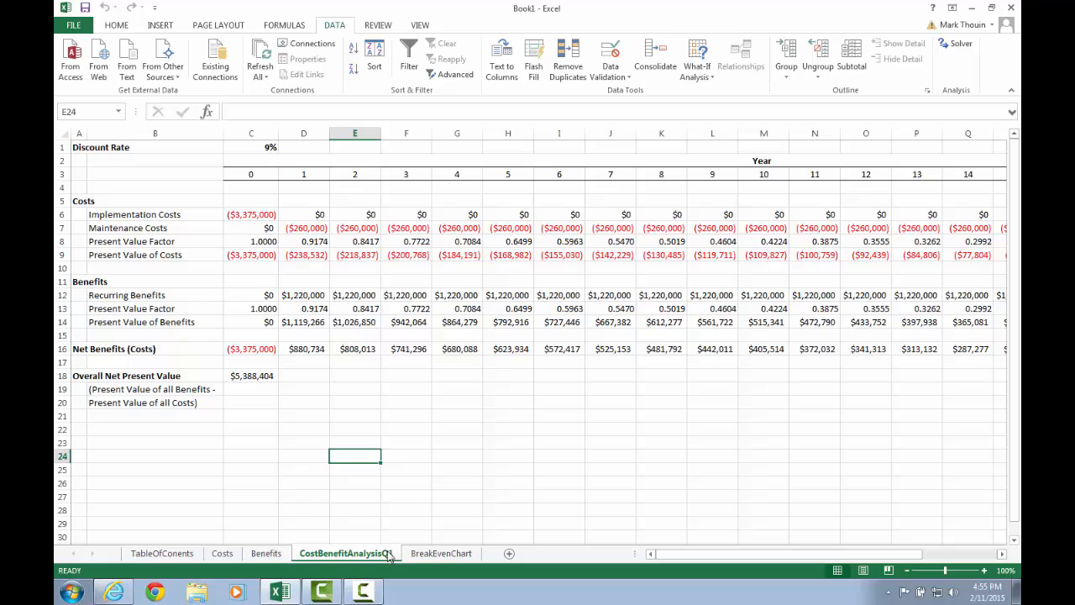
{"action": "right_click", "coordinate": [343, 554]}
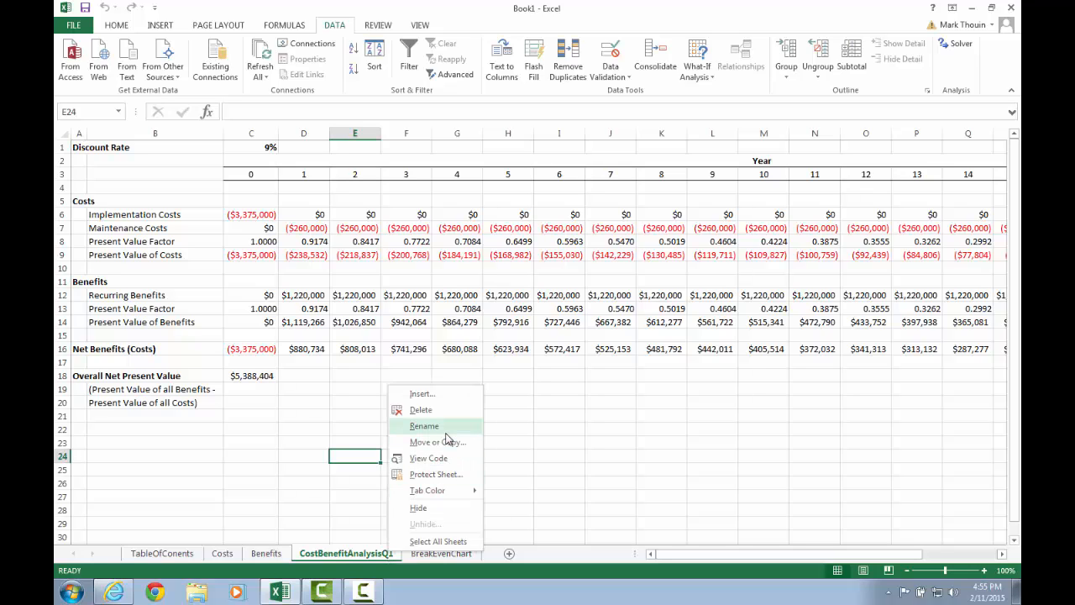
{"action": "left_click", "coordinate": [447, 437]}
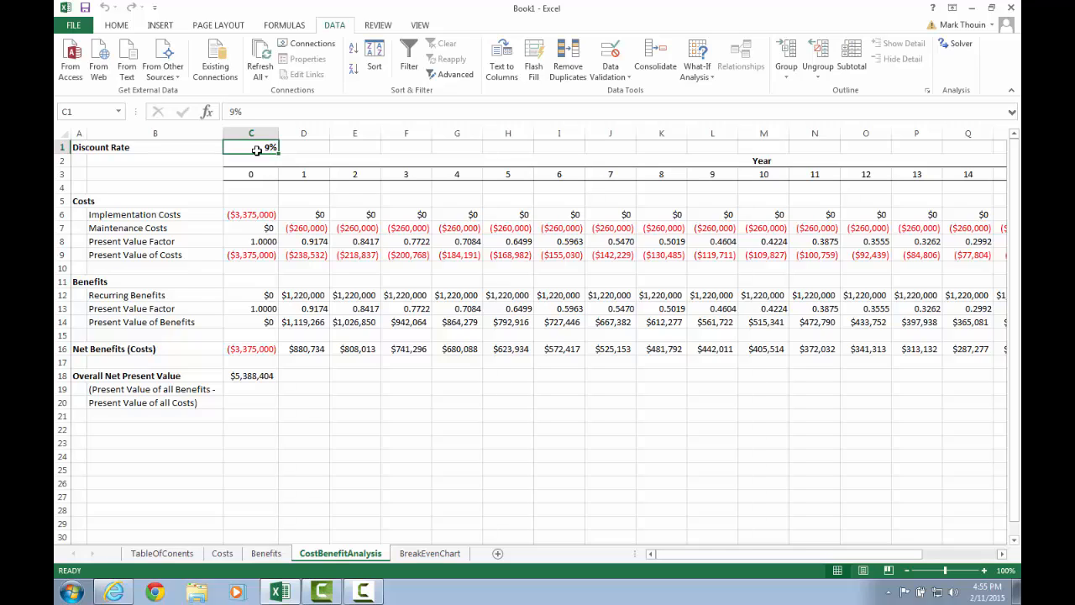
{"action": "mouse_move", "coordinate": [157, 537]}
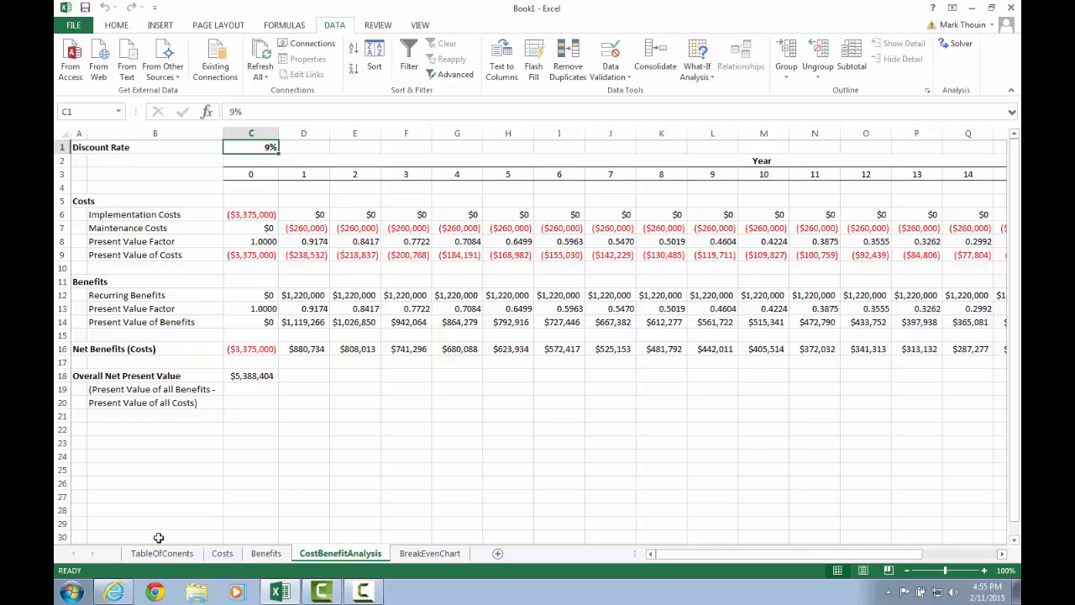
{"action": "mouse_move", "coordinate": [433, 552]}
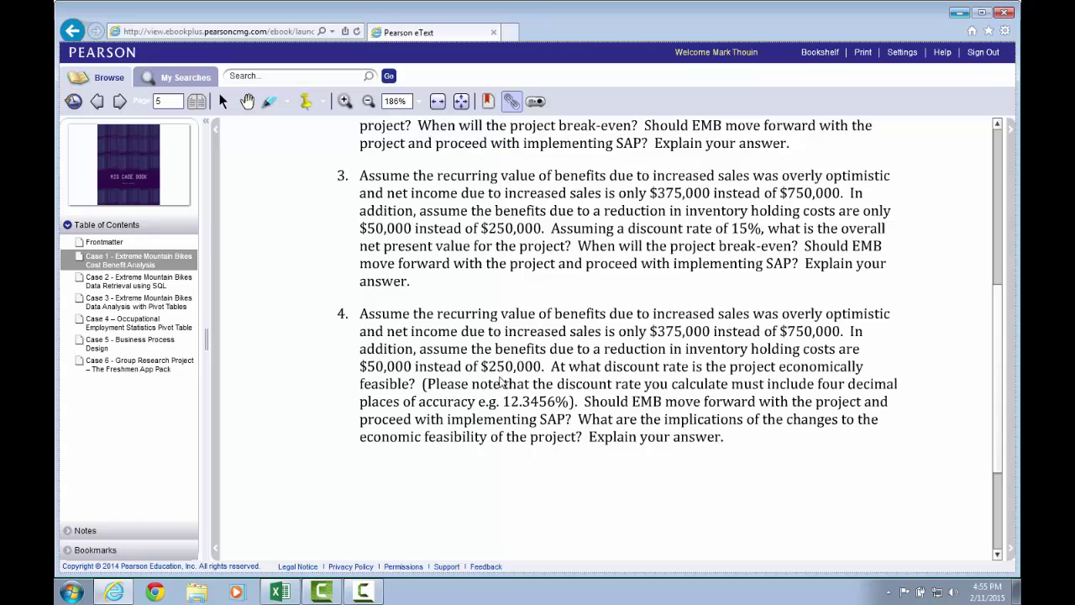
Step: Read question 4 on the feasible discount rate in the eText, then return to Excel
{"action": "scroll", "scroll_direction": "down", "scroll_amount": 3}
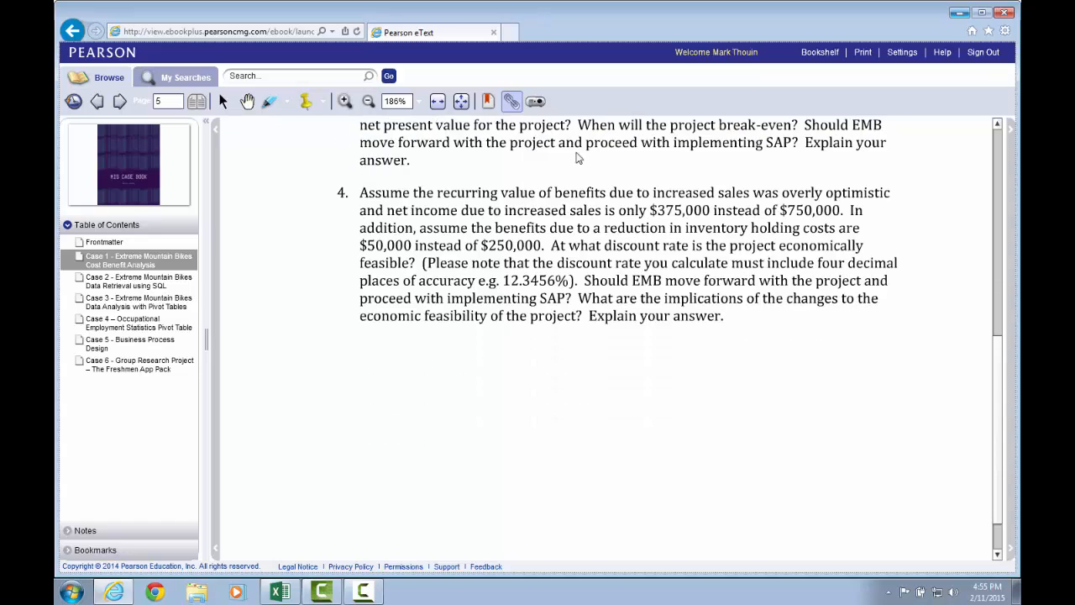
{"action": "mouse_move", "coordinate": [537, 301]}
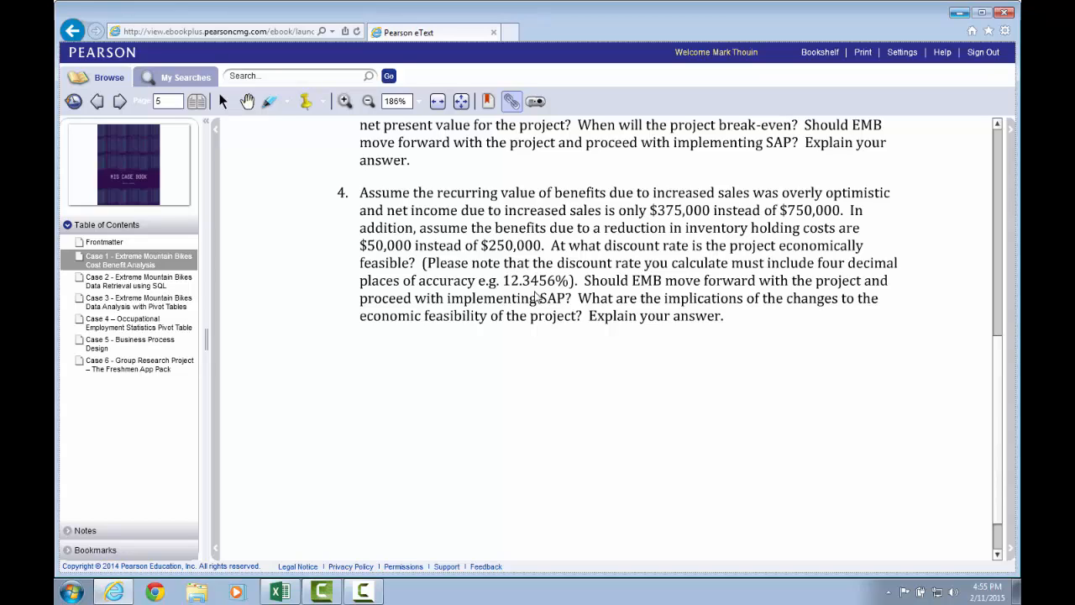
{"action": "mouse_move", "coordinate": [621, 250]}
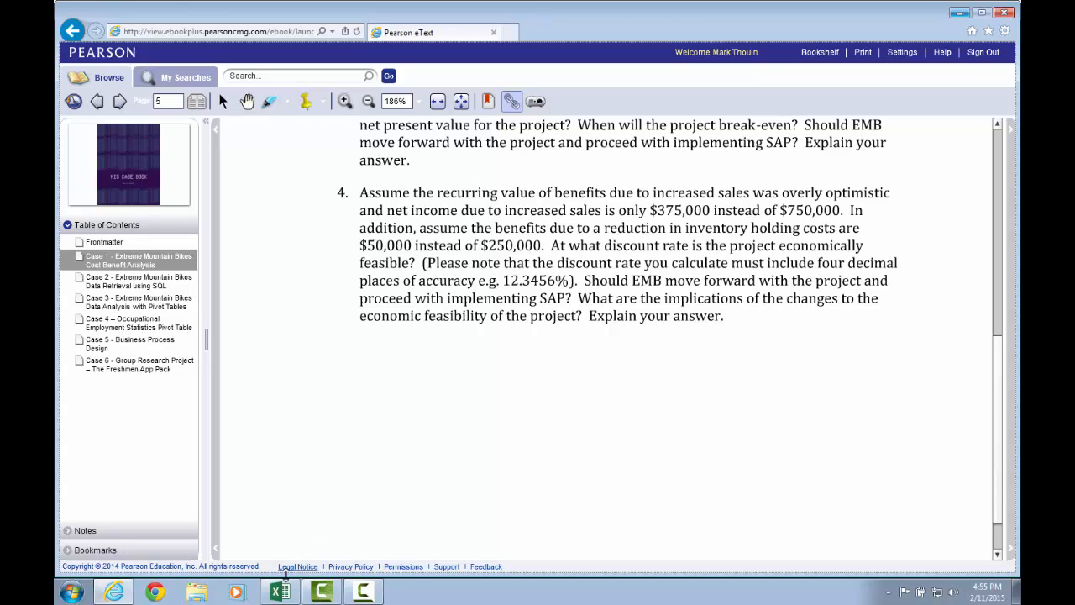
{"action": "left_click", "coordinate": [279, 591]}
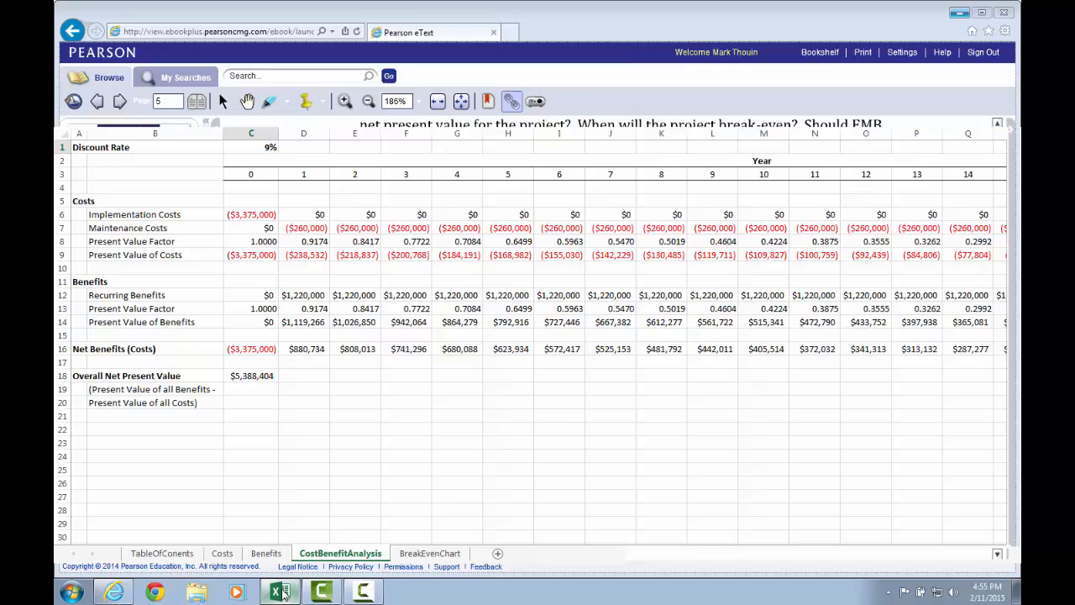
Step: Check the NPV formula in C18, then try discount rates 20%, 25% and 40% in C1
{"action": "left_click", "coordinate": [279, 589]}
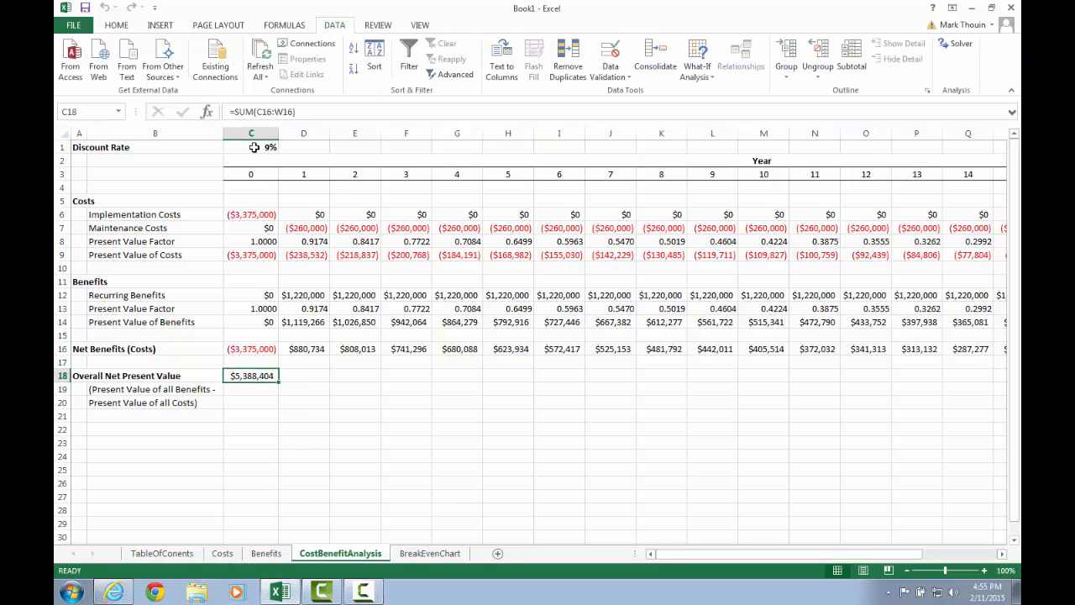
{"action": "mouse_move", "coordinate": [241, 148]}
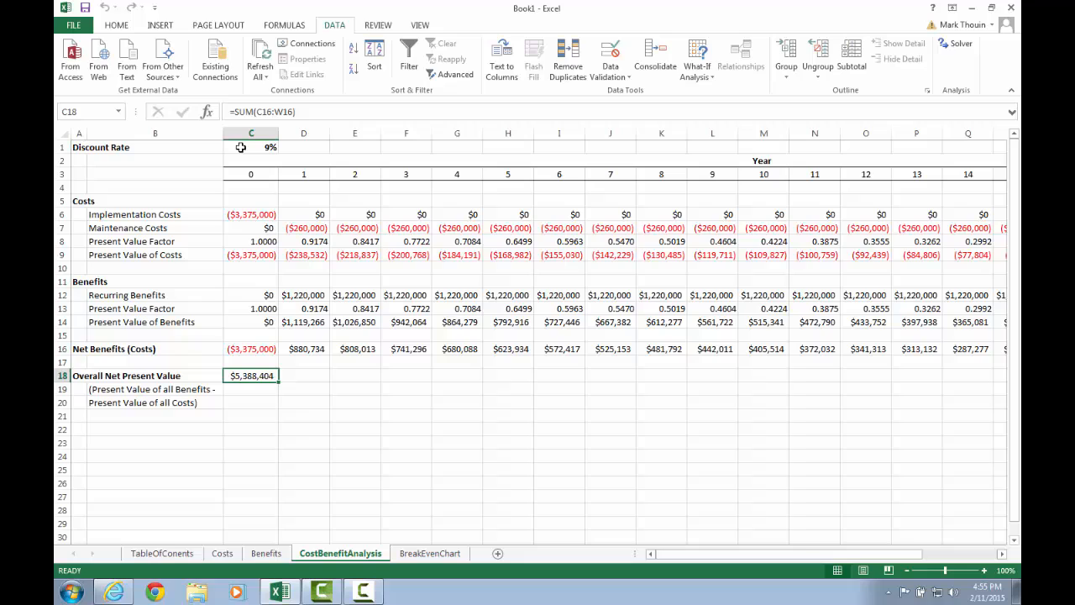
{"action": "mouse_move", "coordinate": [238, 386]}
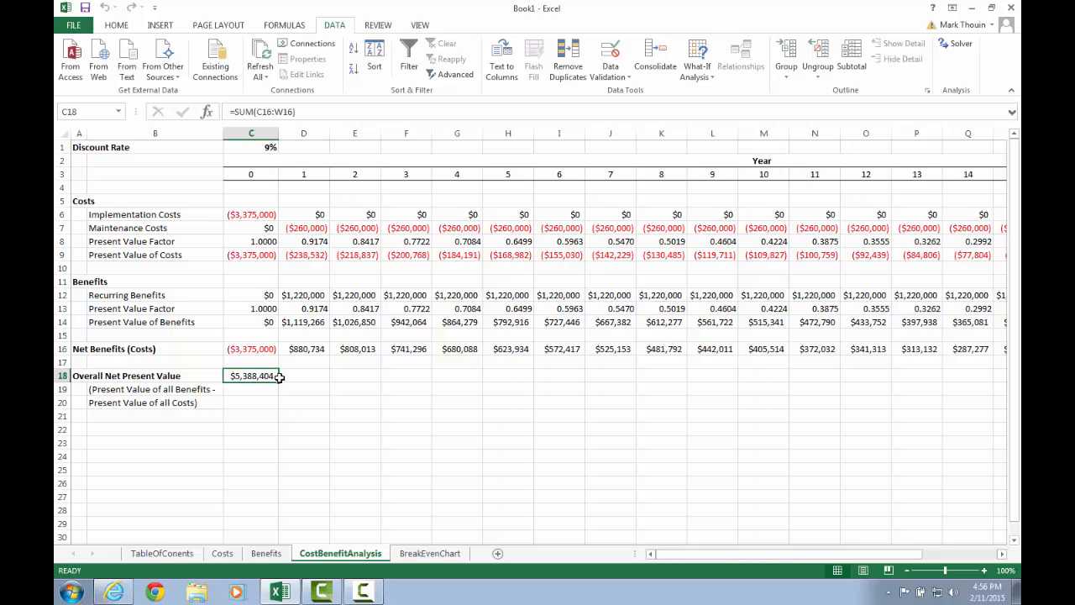
{"action": "left_click", "coordinate": [250, 148]}
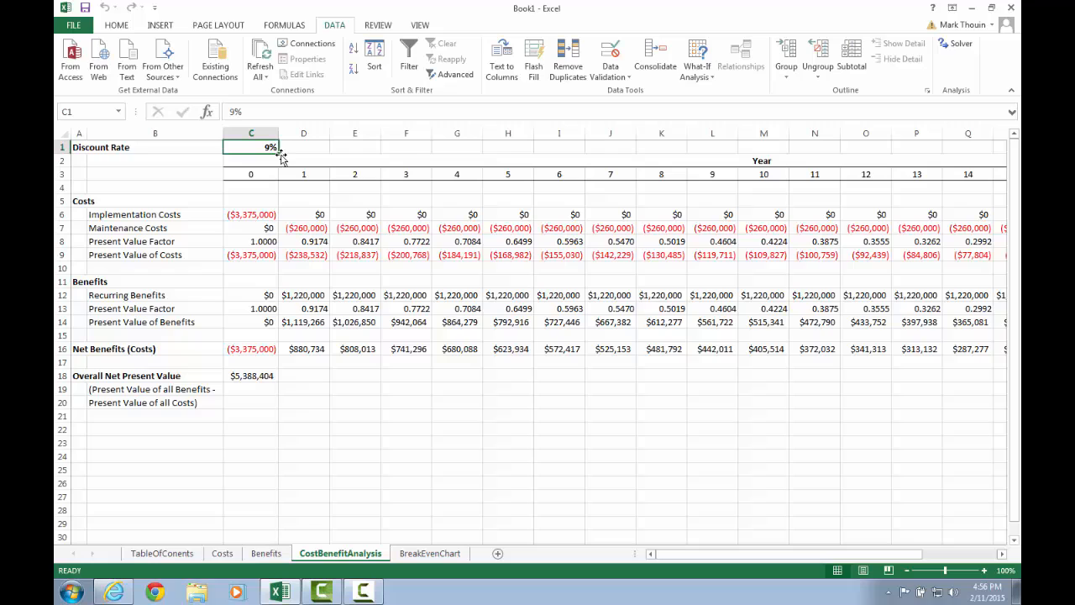
{"action": "mouse_move", "coordinate": [370, 176]}
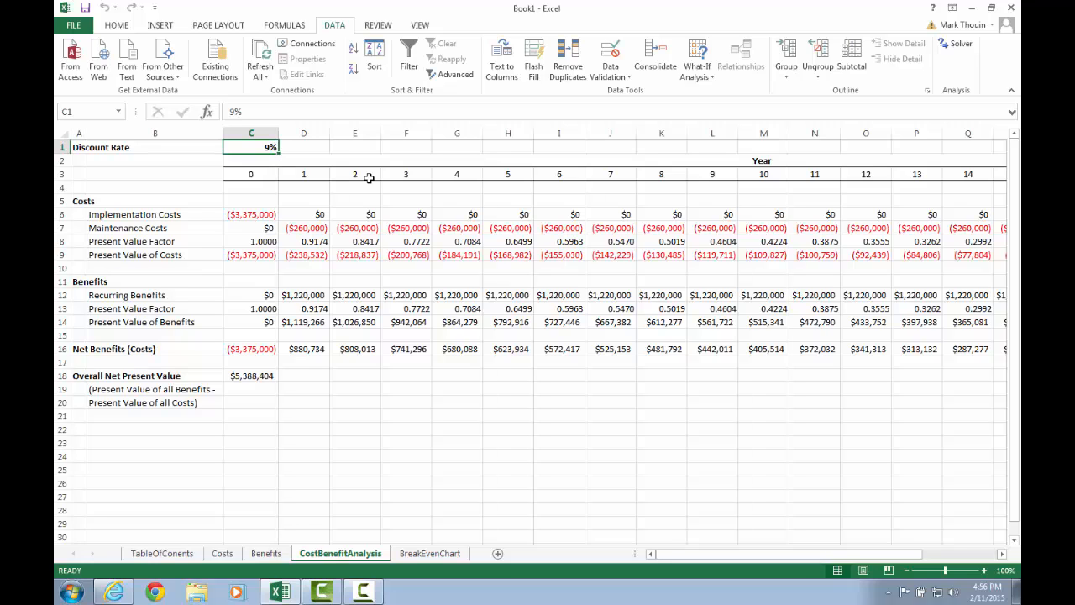
{"action": "type", "text": "2%"}
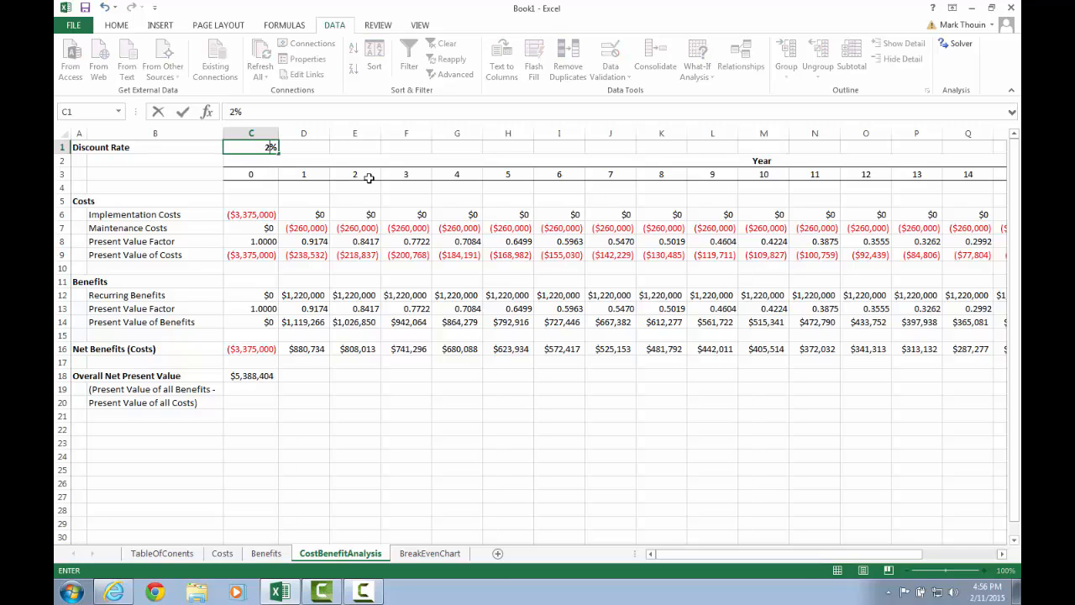
{"action": "type", "text": "20%"}
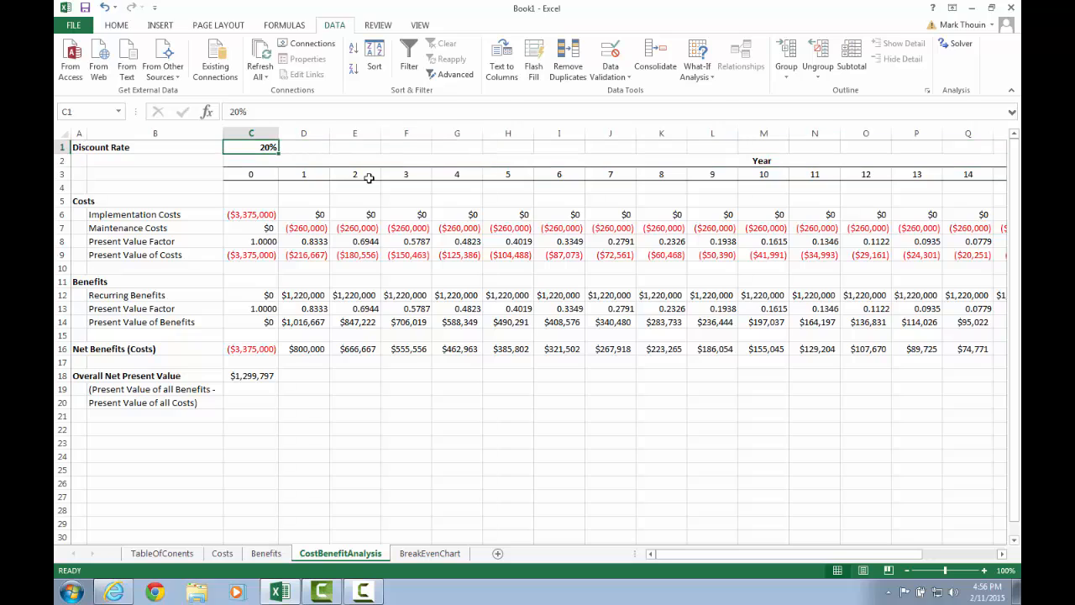
{"action": "mouse_move", "coordinate": [260, 376]}
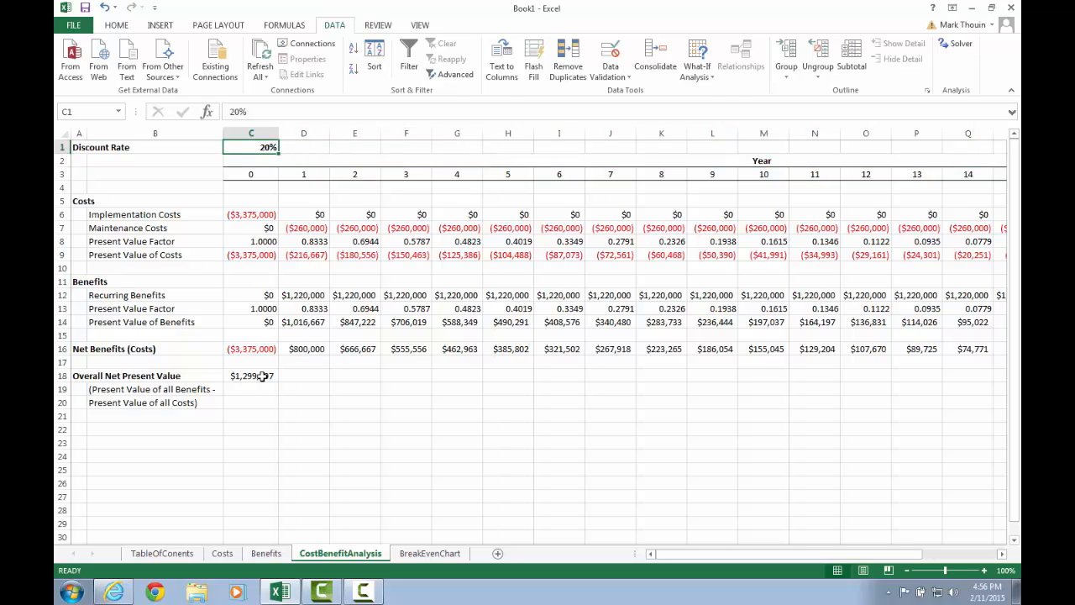
{"action": "mouse_move", "coordinate": [310, 175]}
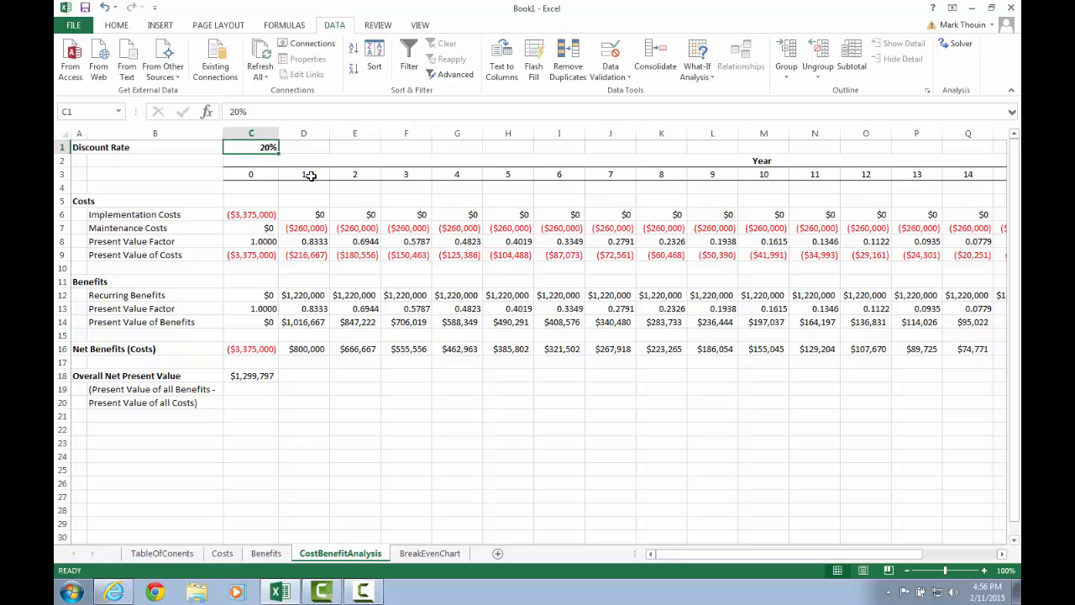
{"action": "type", "text": "25%"}
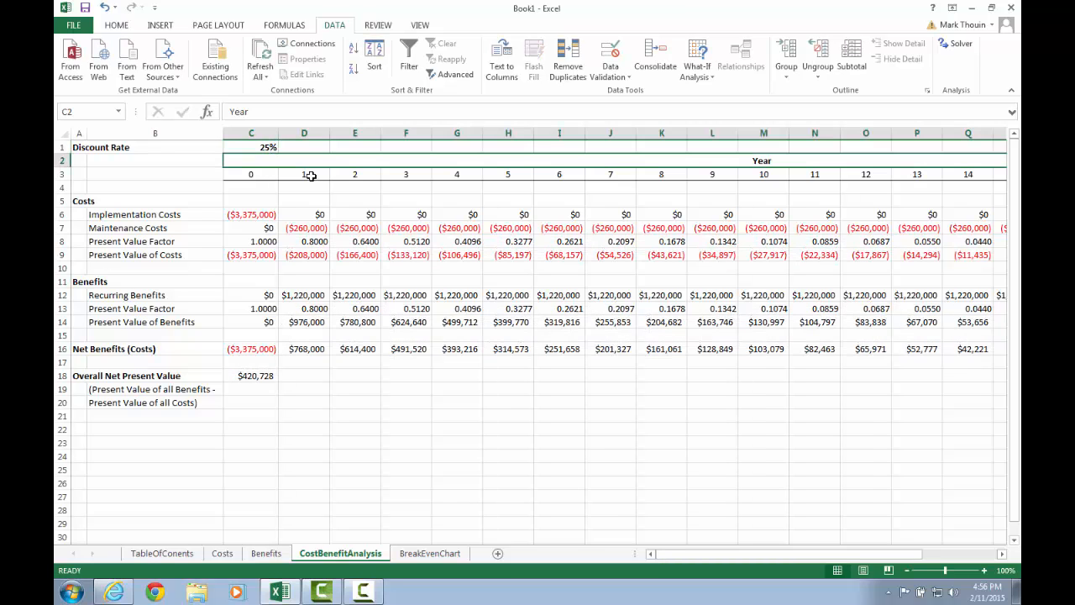
{"action": "left_click", "coordinate": [252, 147]}
{"action": "type", "text": "40"}
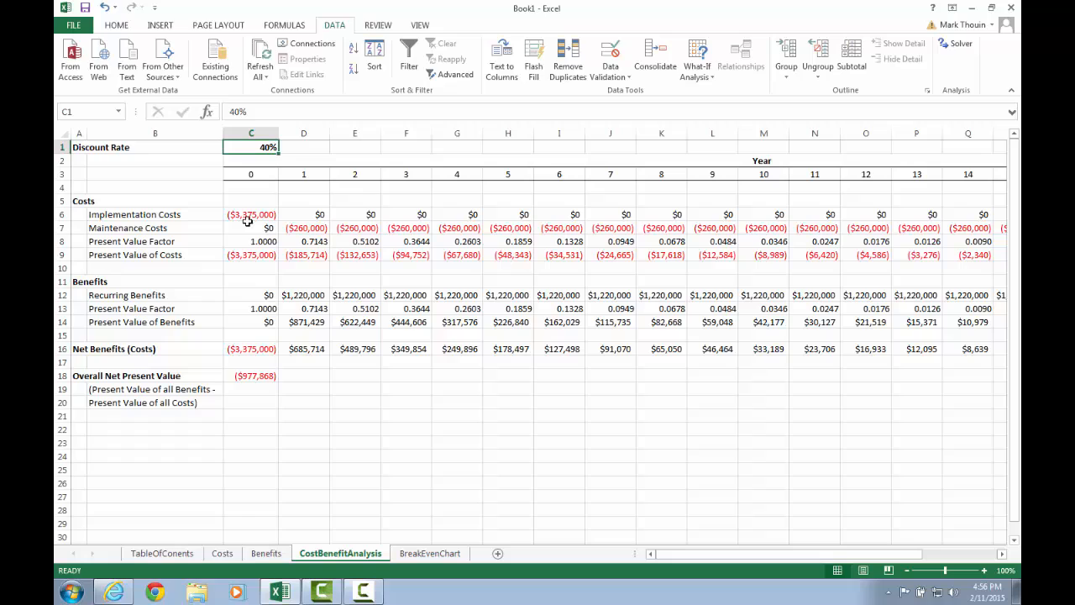
{"action": "mouse_move", "coordinate": [252, 377]}
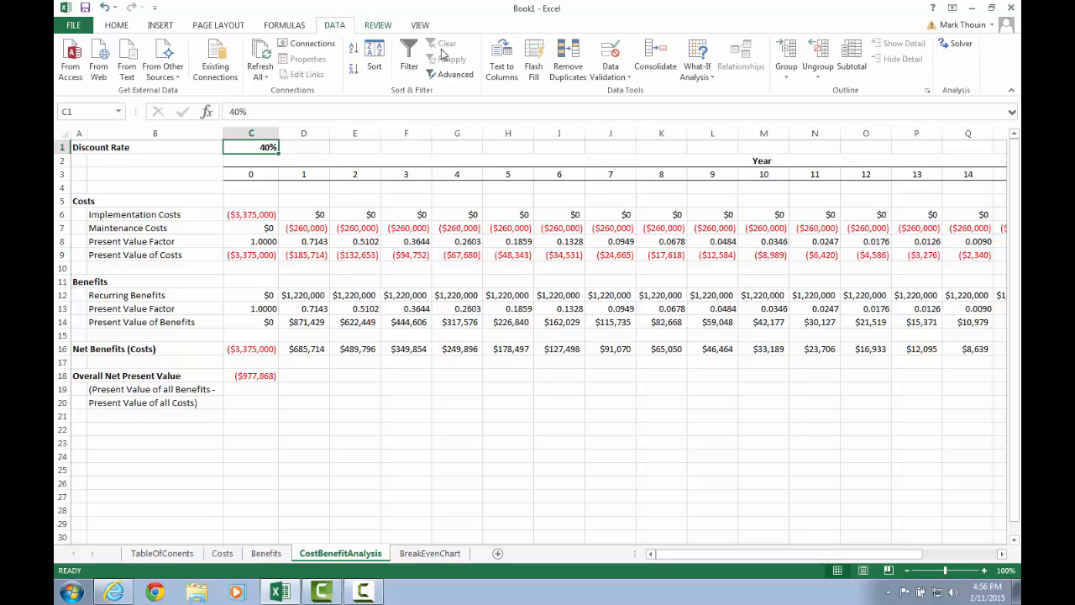
{"action": "mouse_move", "coordinate": [697, 54]}
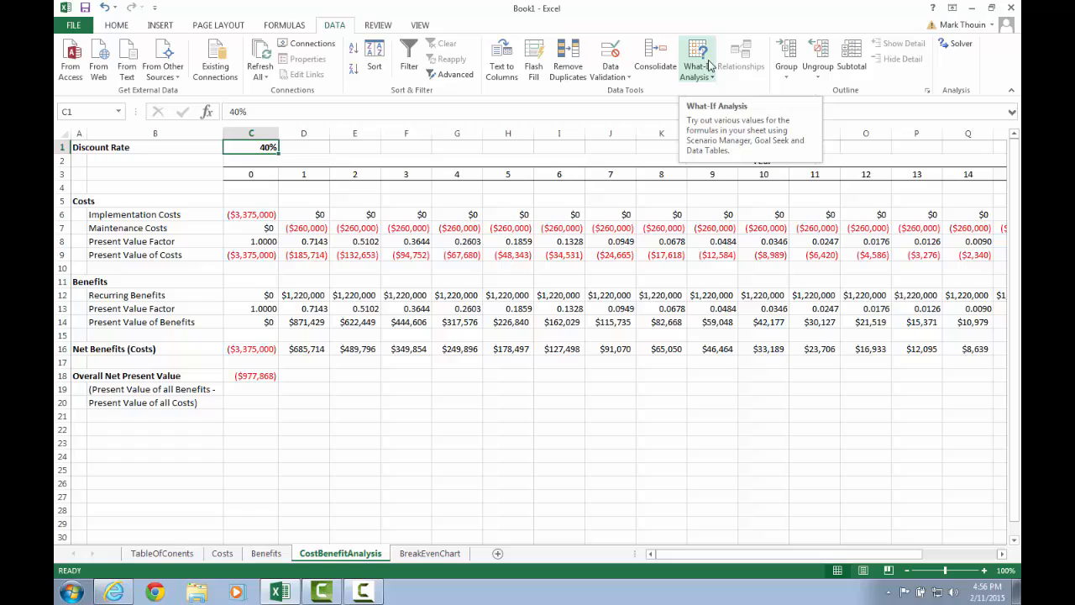
{"action": "mouse_move", "coordinate": [716, 64]}
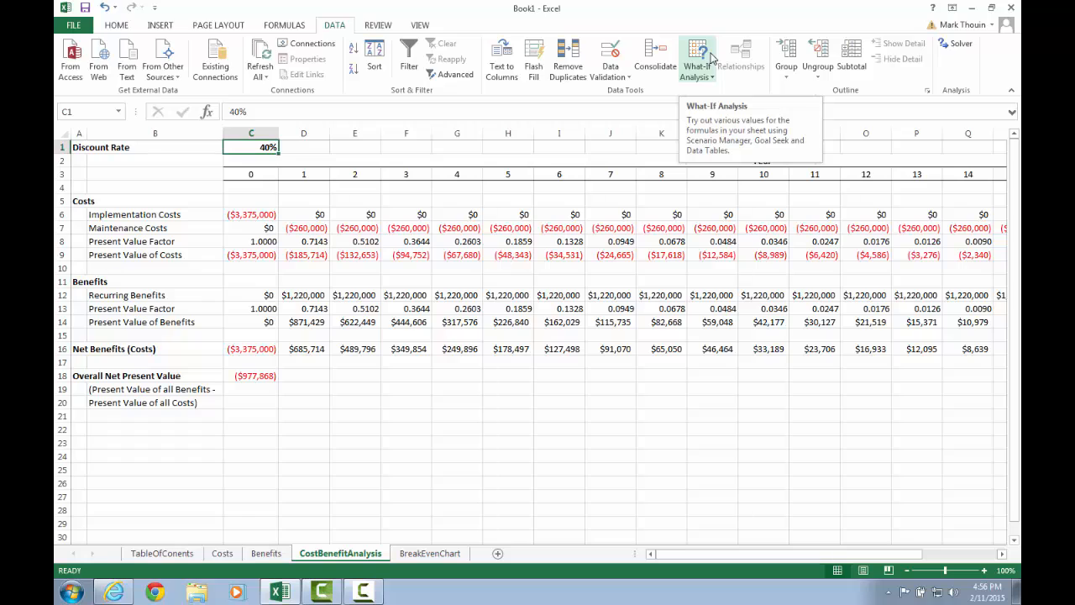
Step: Start Goal Seek from the Data tab's What-If Analysis menu
{"action": "left_click", "coordinate": [699, 54]}
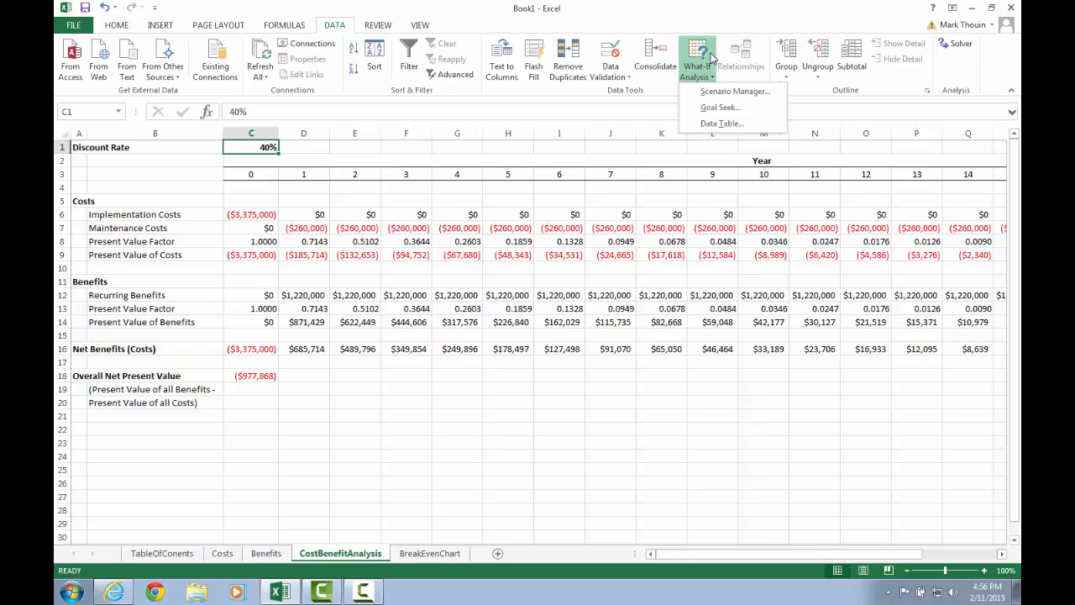
{"action": "mouse_move", "coordinate": [719, 107]}
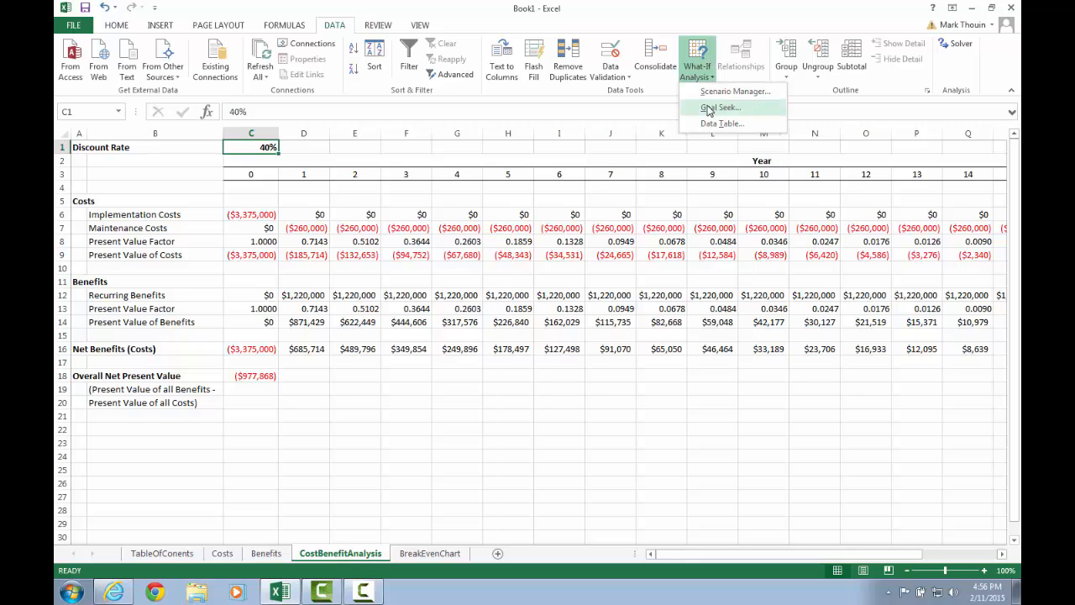
{"action": "left_click", "coordinate": [719, 108]}
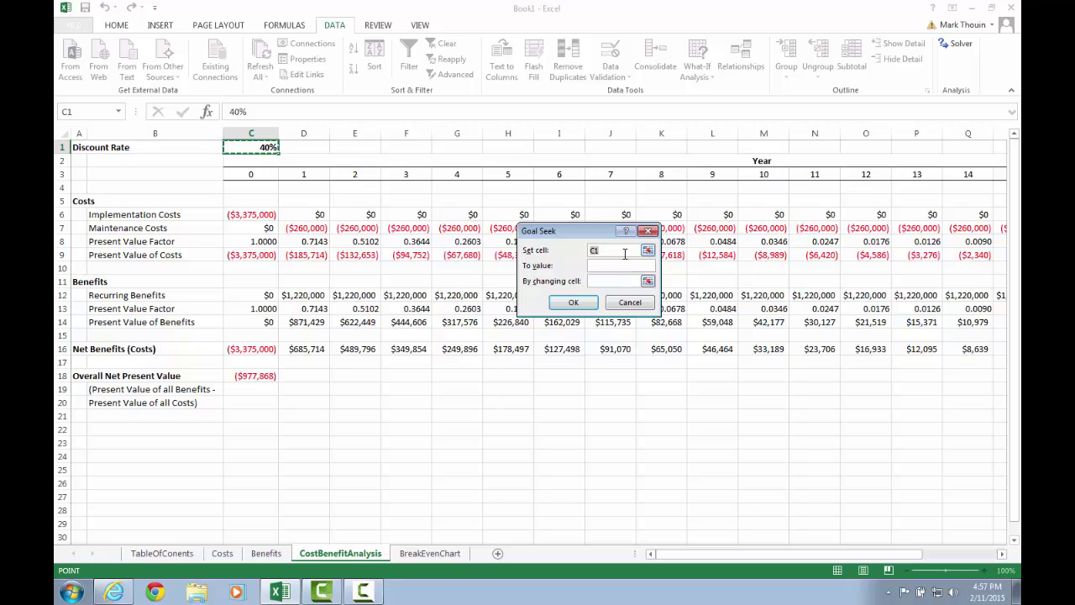
{"action": "mouse_move", "coordinate": [648, 251]}
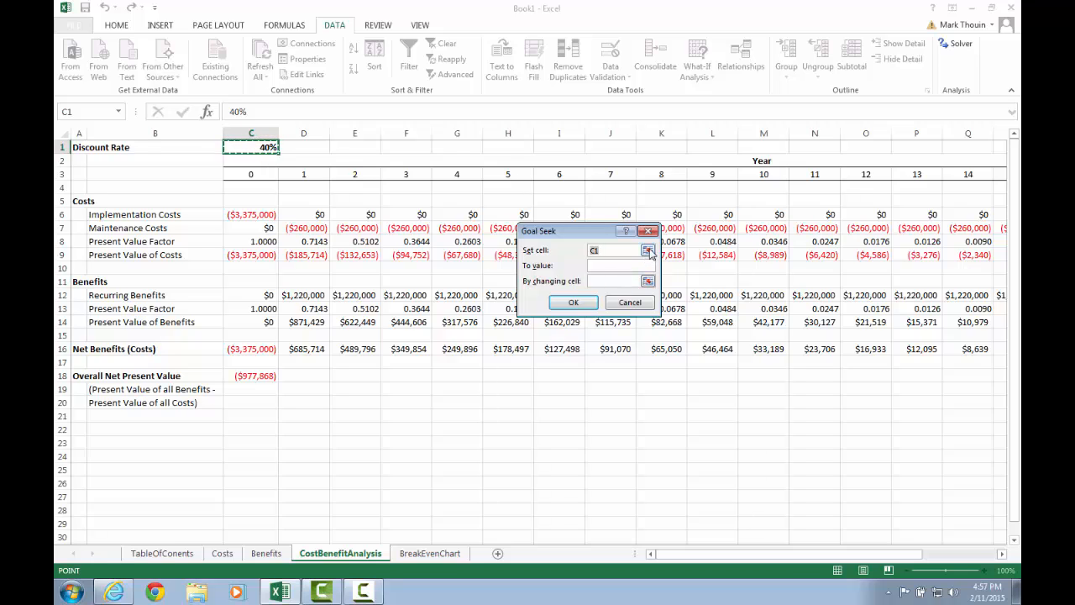
Step: Goal Seek C18 to value 0 by changing discount rate cell C1, finding about 28%
{"action": "left_click", "coordinate": [646, 250]}
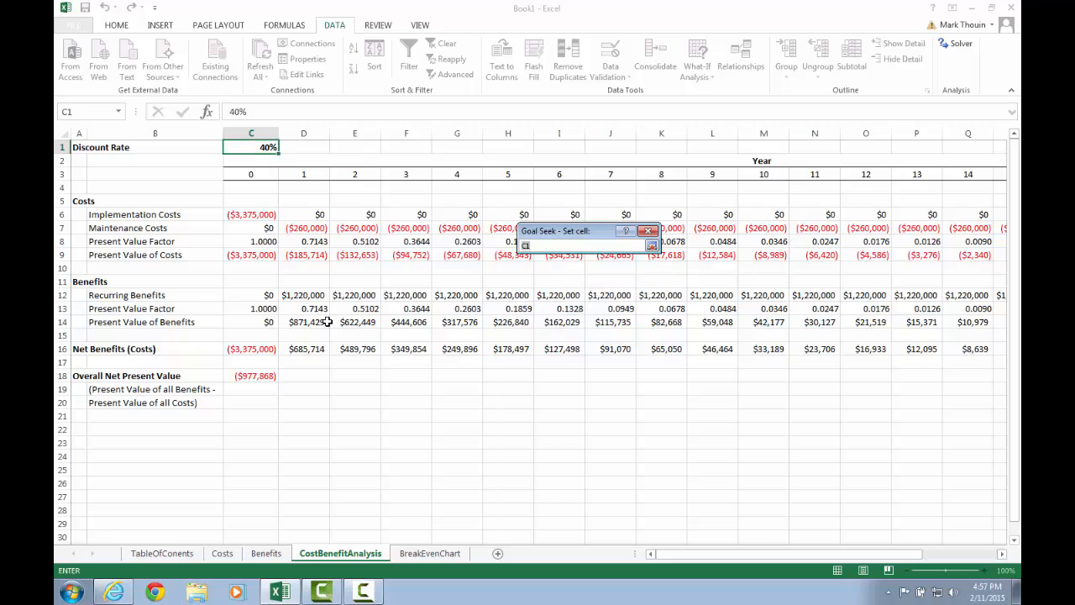
{"action": "left_click", "coordinate": [252, 376]}
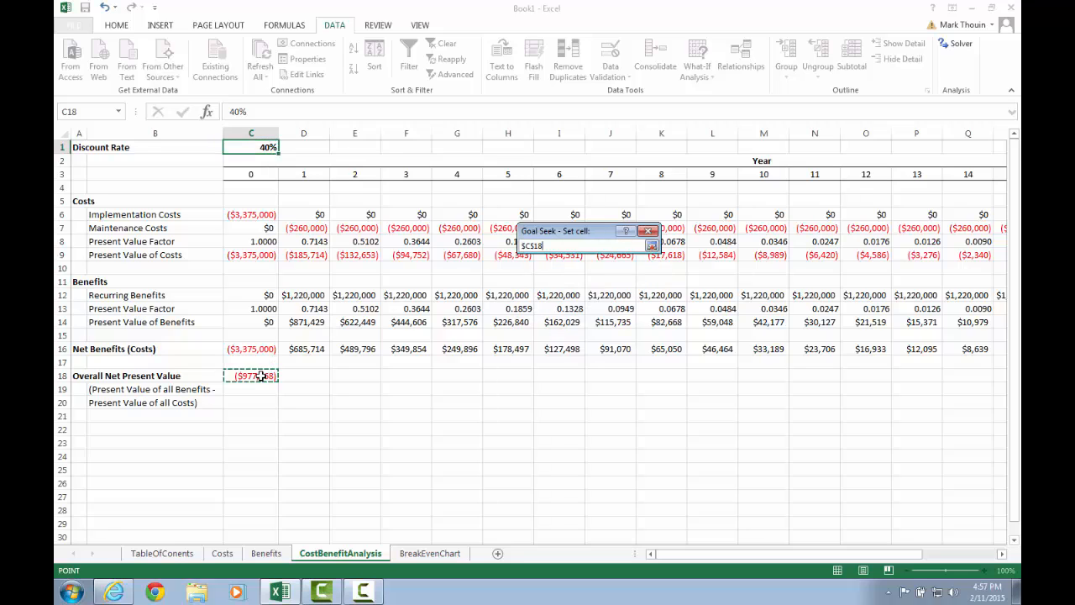
{"action": "left_click", "coordinate": [647, 248]}
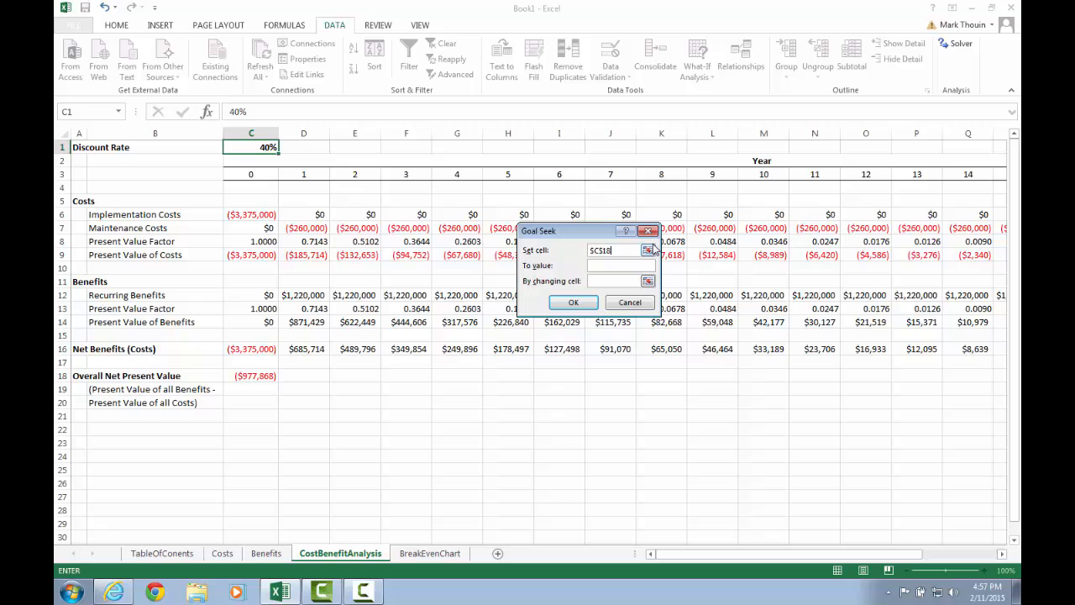
{"action": "left_click", "coordinate": [613, 265]}
{"action": "type", "text": "0"}
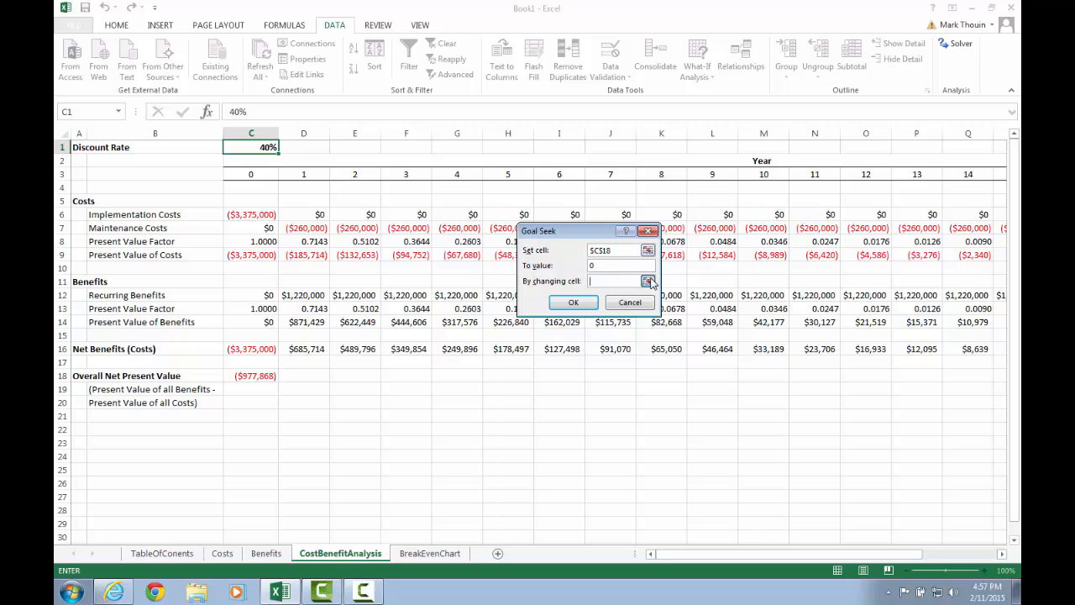
{"action": "left_click", "coordinate": [252, 148]}
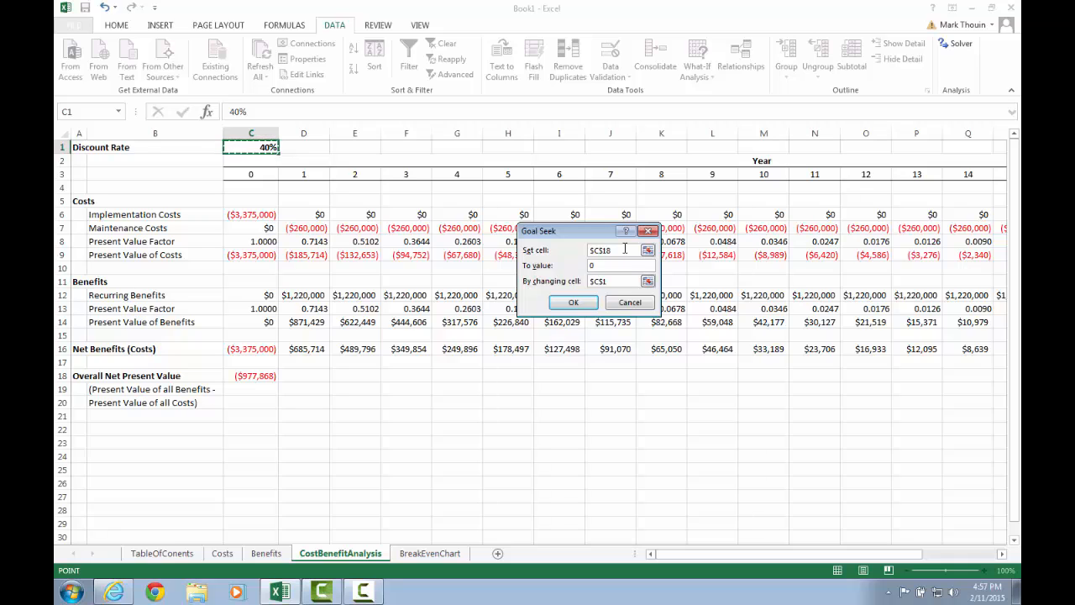
{"action": "left_click", "coordinate": [613, 280]}
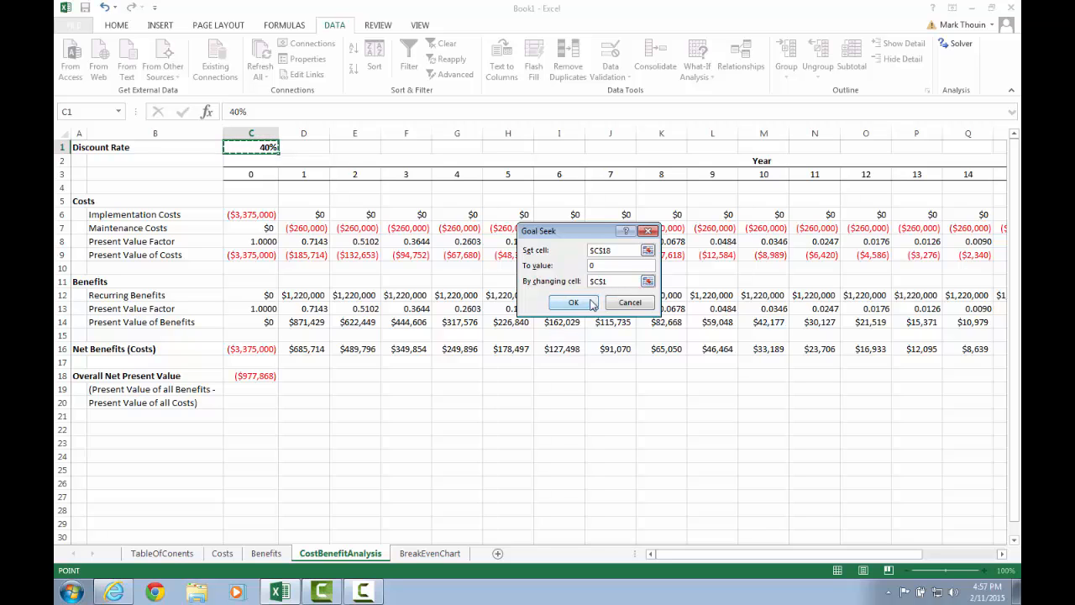
{"action": "left_click", "coordinate": [573, 302]}
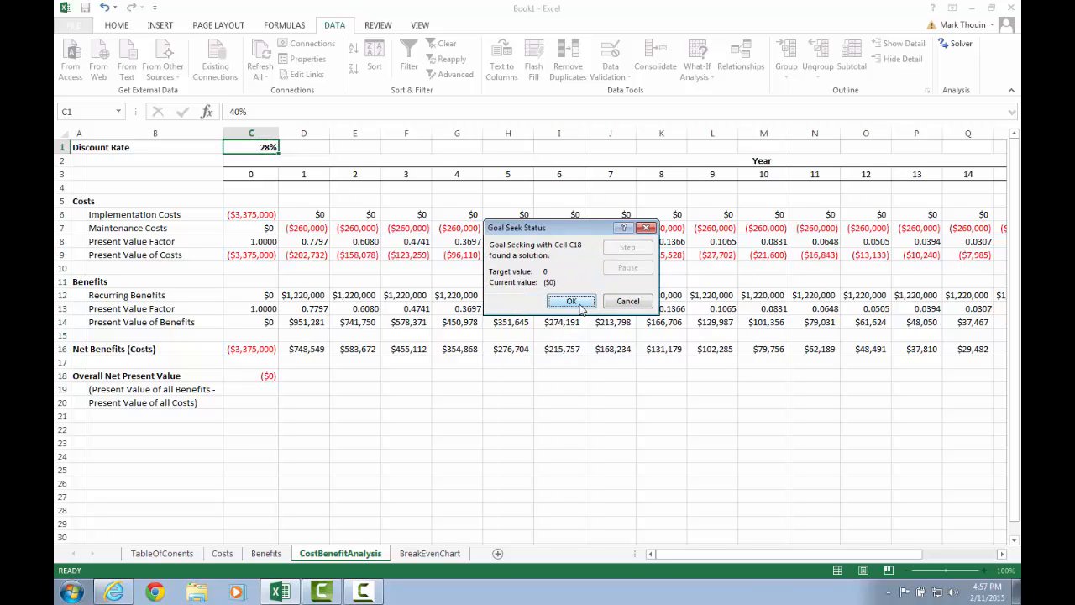
{"action": "mouse_move", "coordinate": [571, 302]}
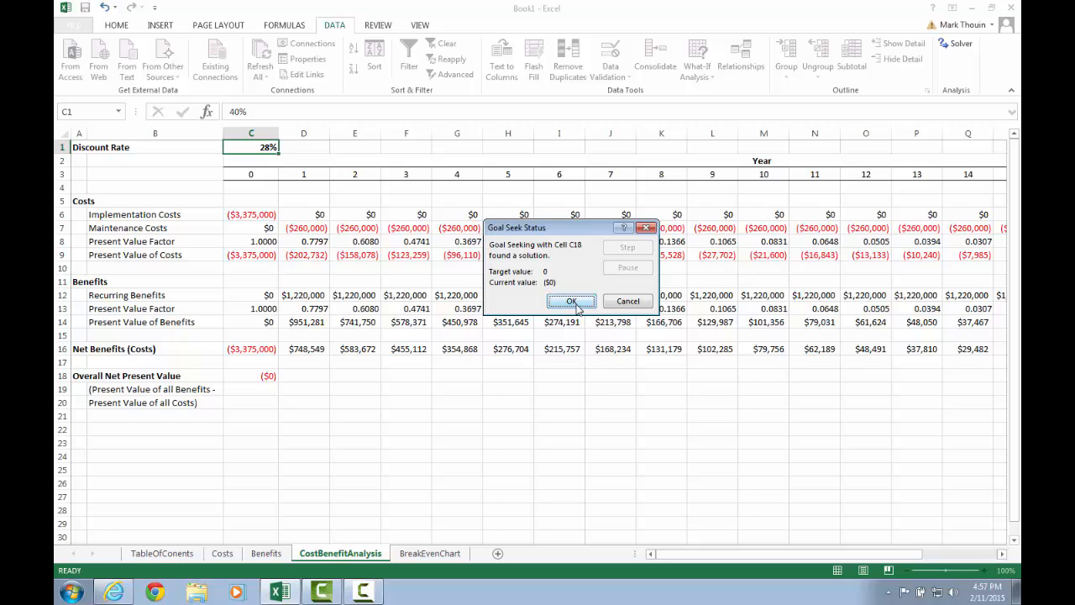
Step: Accept the Goal Seek solution, keeping the discount rate near 28% and NPV at $0
{"action": "left_click", "coordinate": [571, 301]}
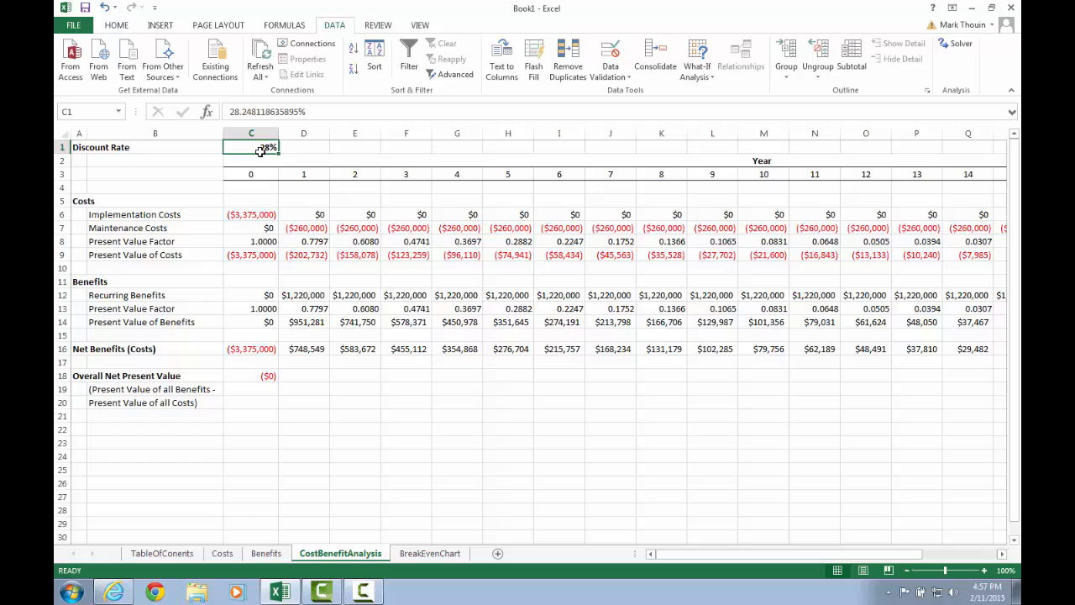
{"action": "mouse_move", "coordinate": [252, 379]}
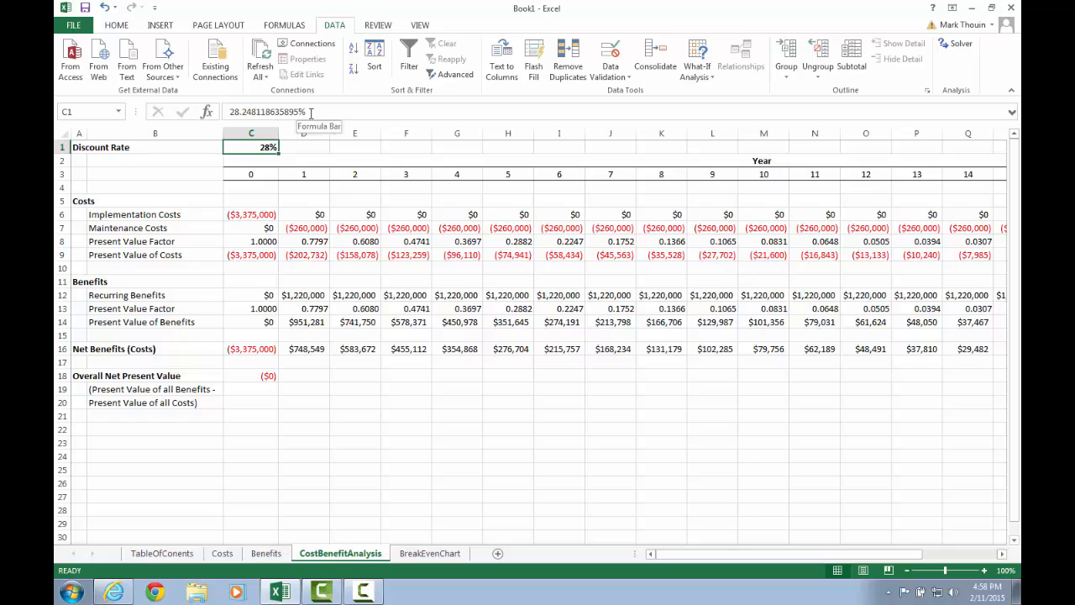
{"action": "mouse_move", "coordinate": [244, 148]}
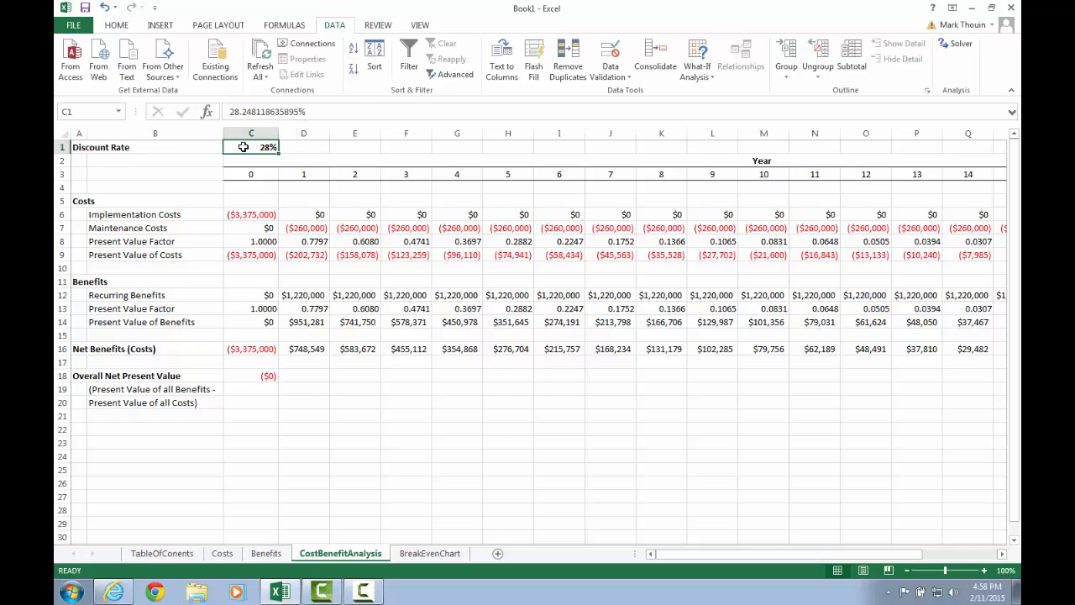
Step: Format C1 as Percentage with 4 decimal places, showing 28.2481%
{"action": "right_click", "coordinate": [251, 148]}
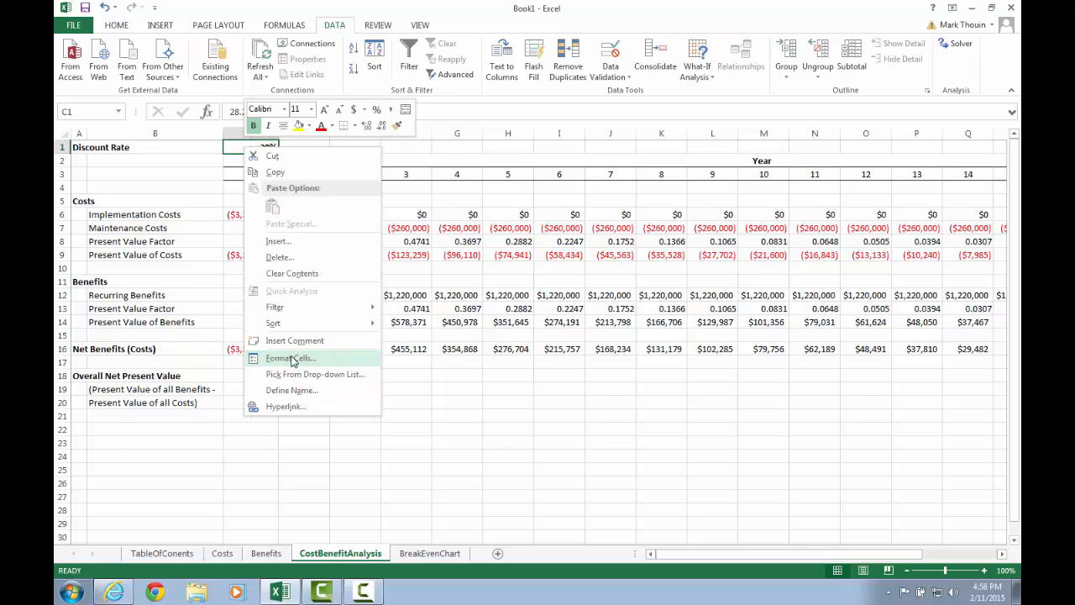
{"action": "left_click", "coordinate": [289, 358]}
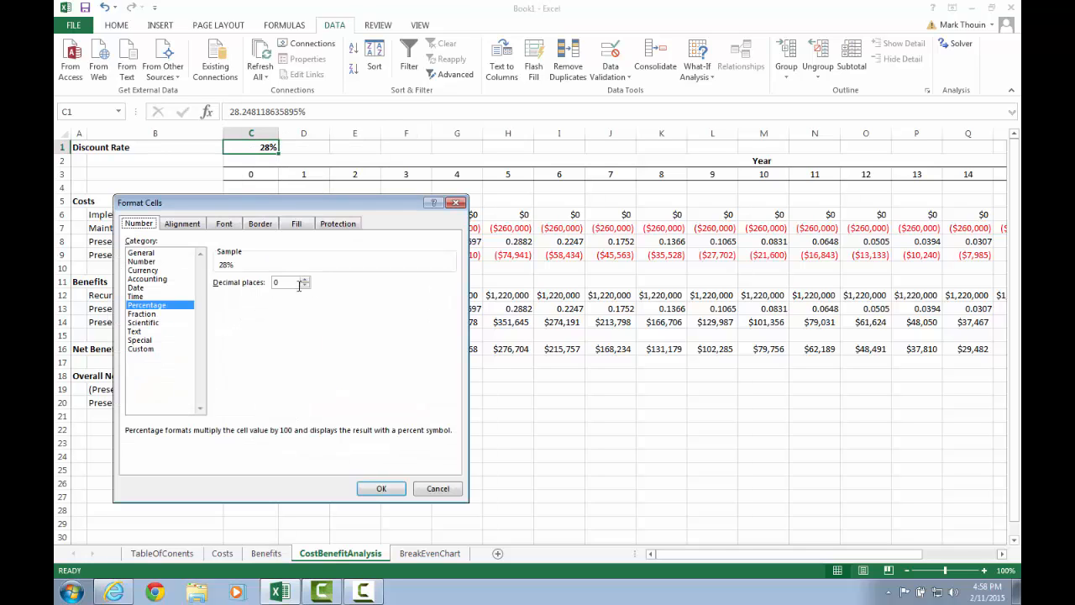
{"action": "left_click", "coordinate": [304, 279]}
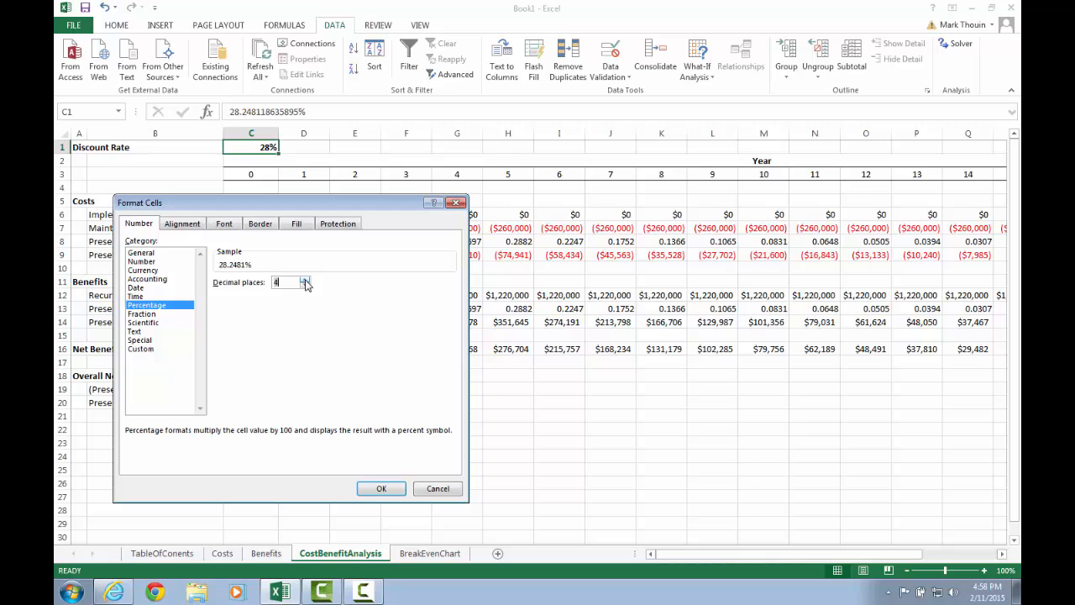
{"action": "left_click", "coordinate": [380, 488]}
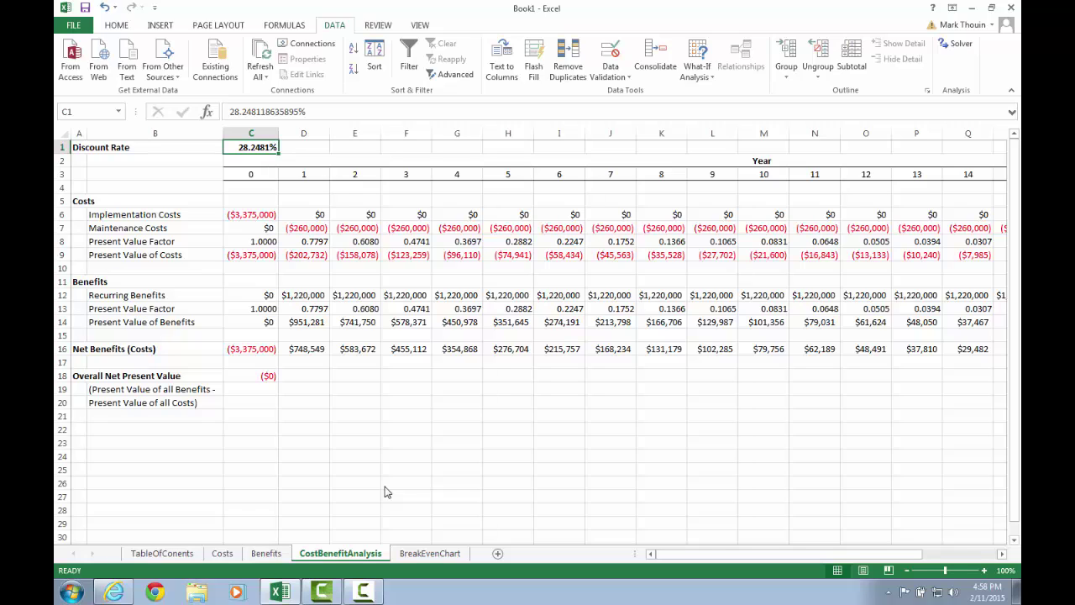
{"action": "mouse_move", "coordinate": [249, 156]}
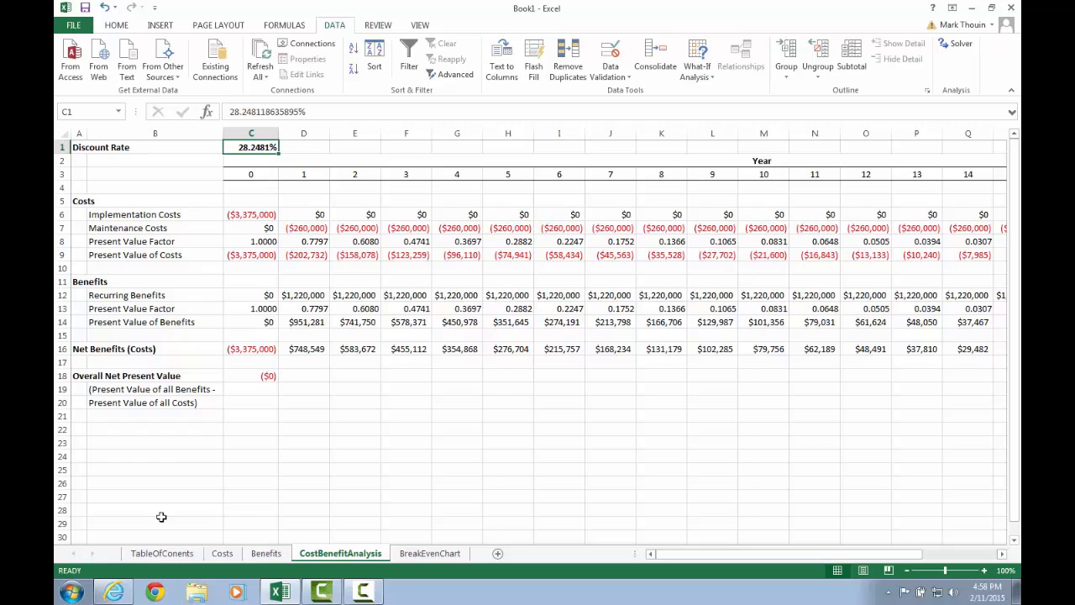
{"action": "mouse_move", "coordinate": [359, 299]}
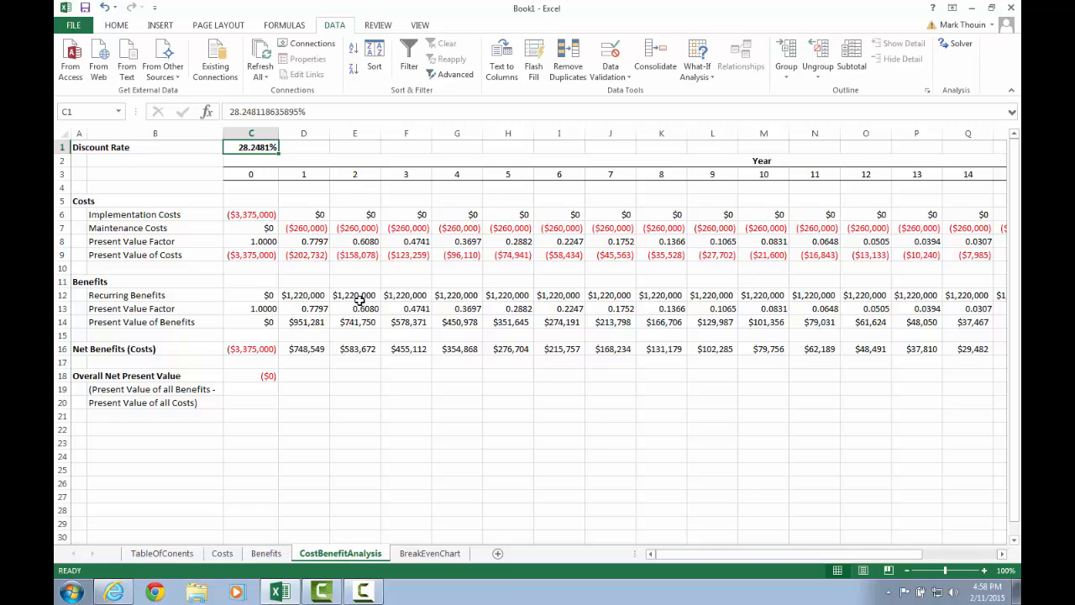
{"action": "mouse_move", "coordinate": [301, 404]}
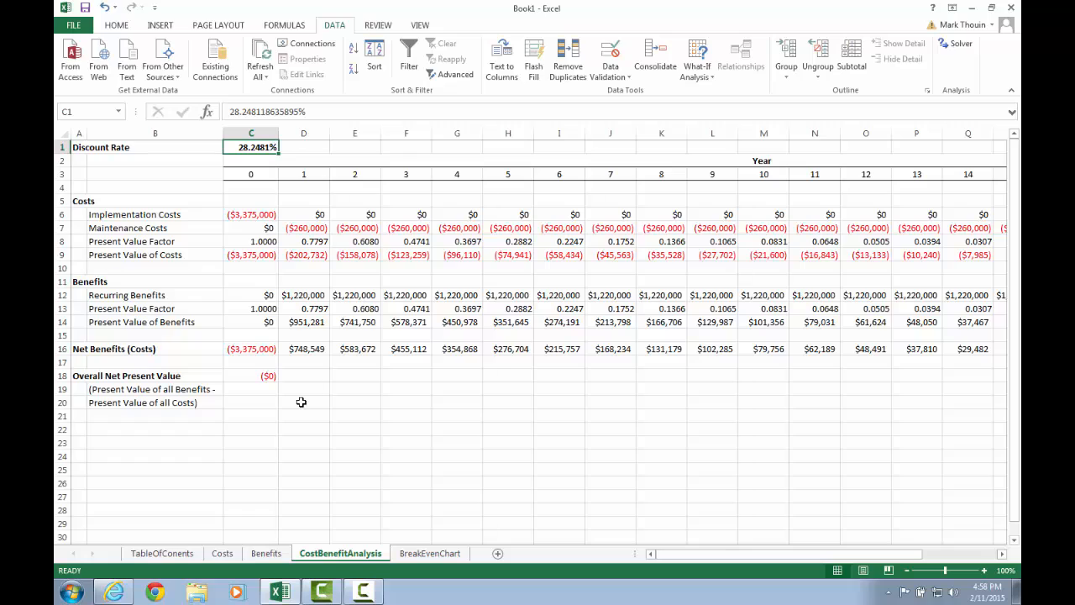
{"action": "mouse_move", "coordinate": [359, 434]}
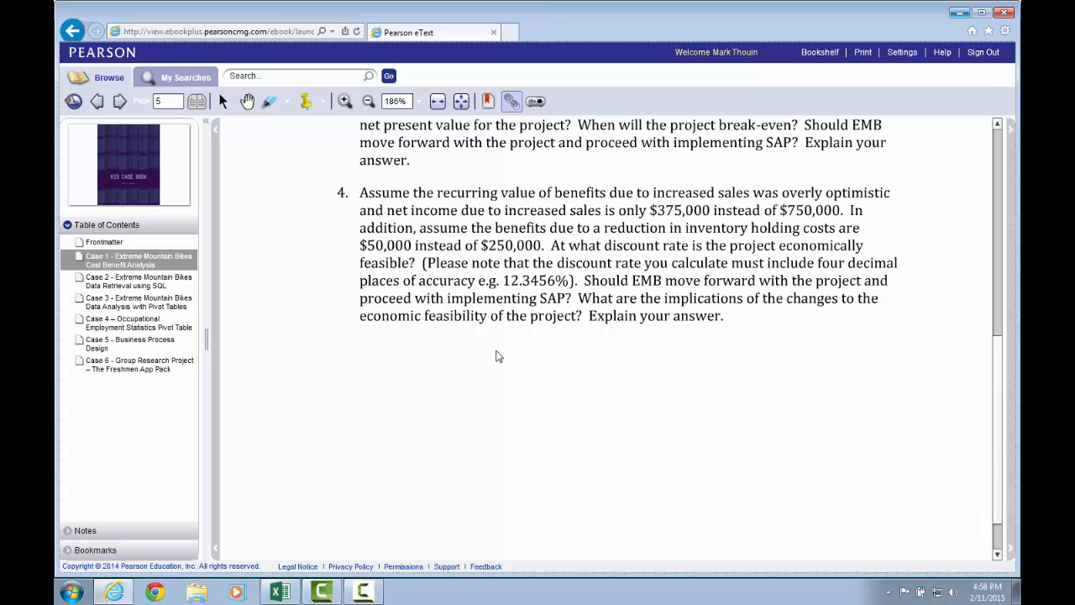
Step: Scroll the eText to bring question 4 on the break-even discount rate into view
{"action": "scroll", "scroll_direction": "down", "scroll_amount": 3}
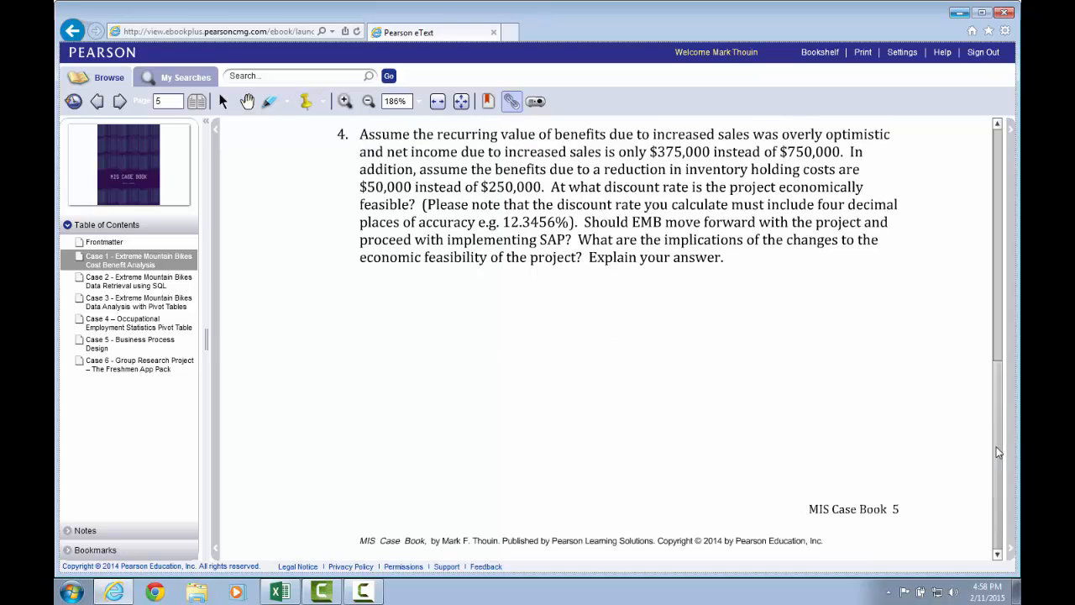